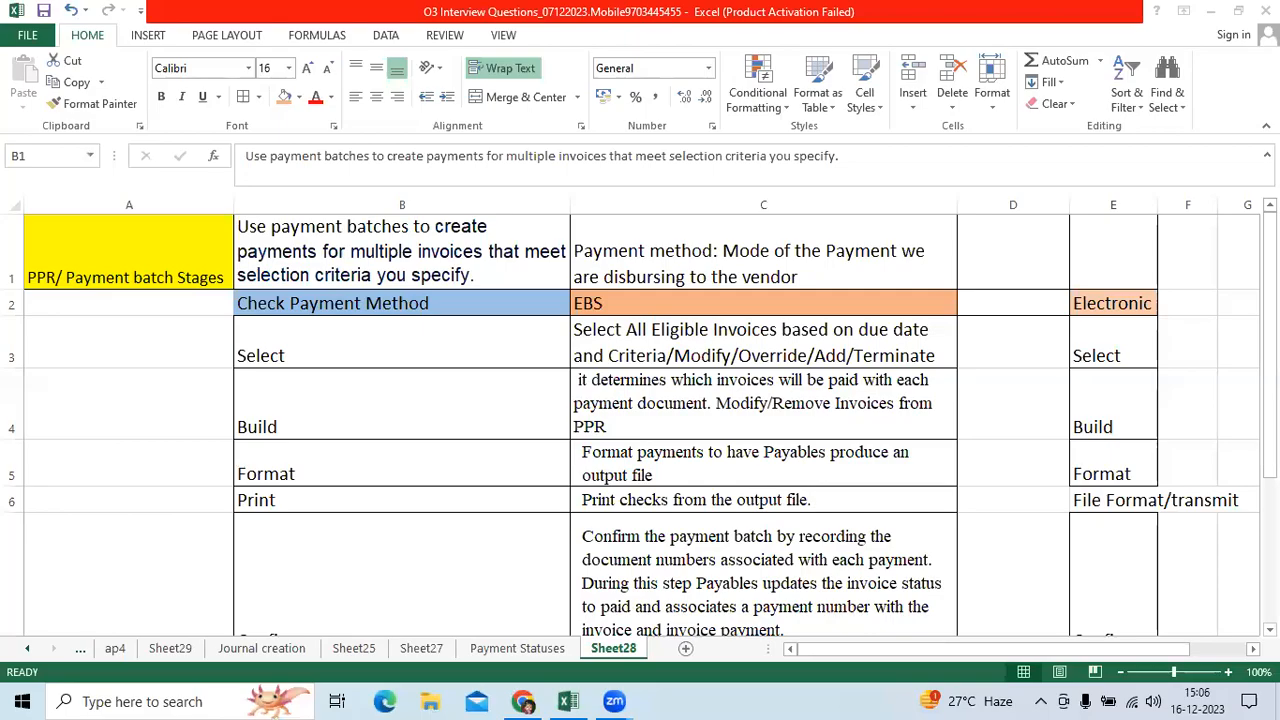
mouse_move(843, 333)
text(Dell Cm)
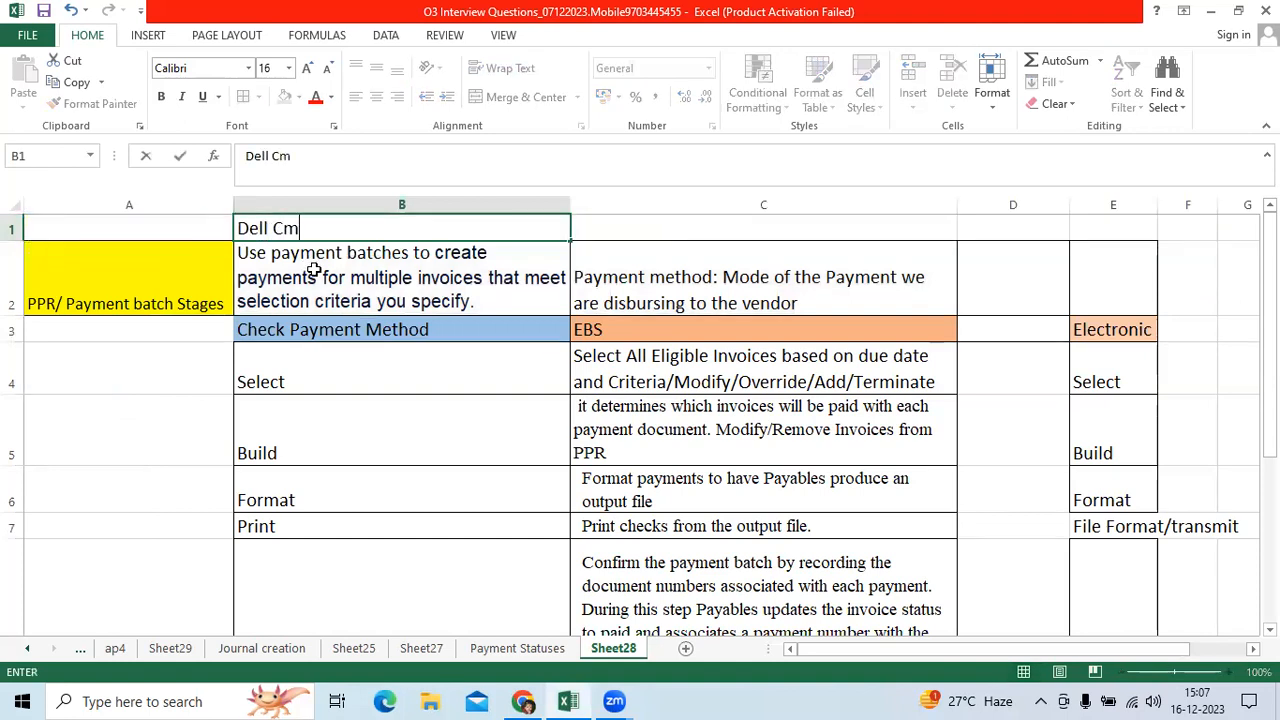
Finish typing the B1 heading 'Dell Computers/Fusion ERP'
text(omputers)
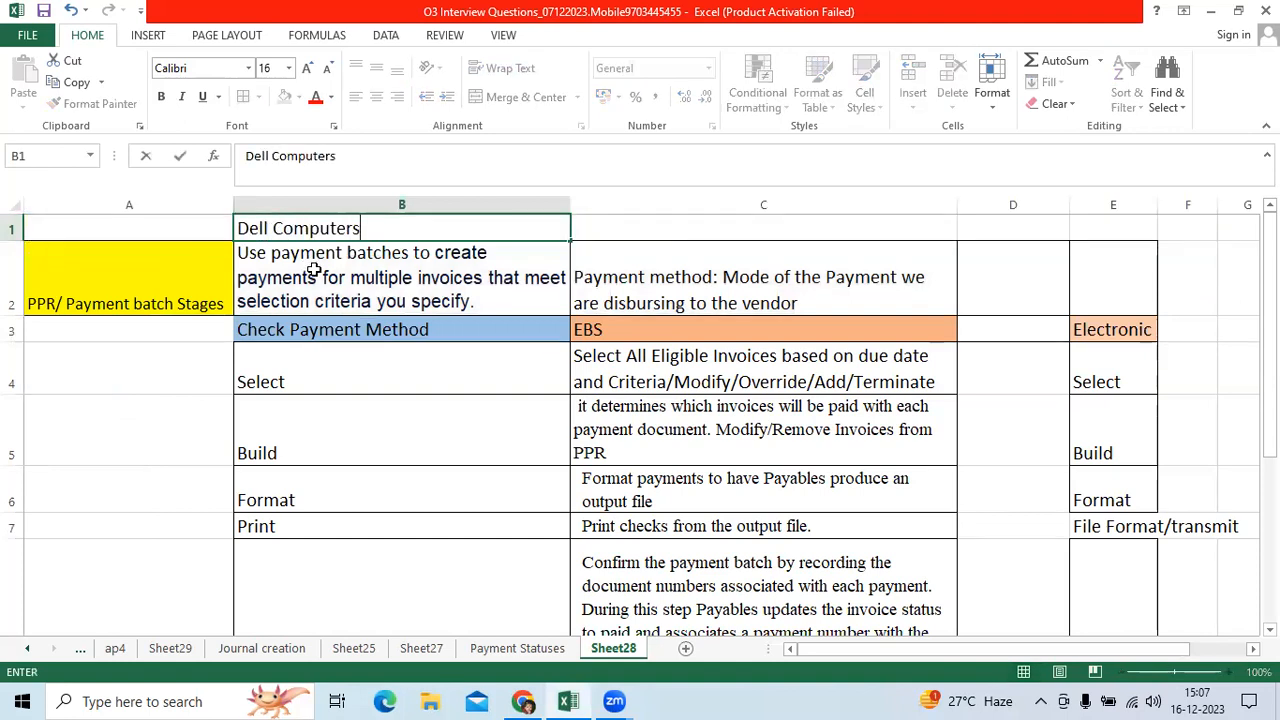
text(/Fusion)
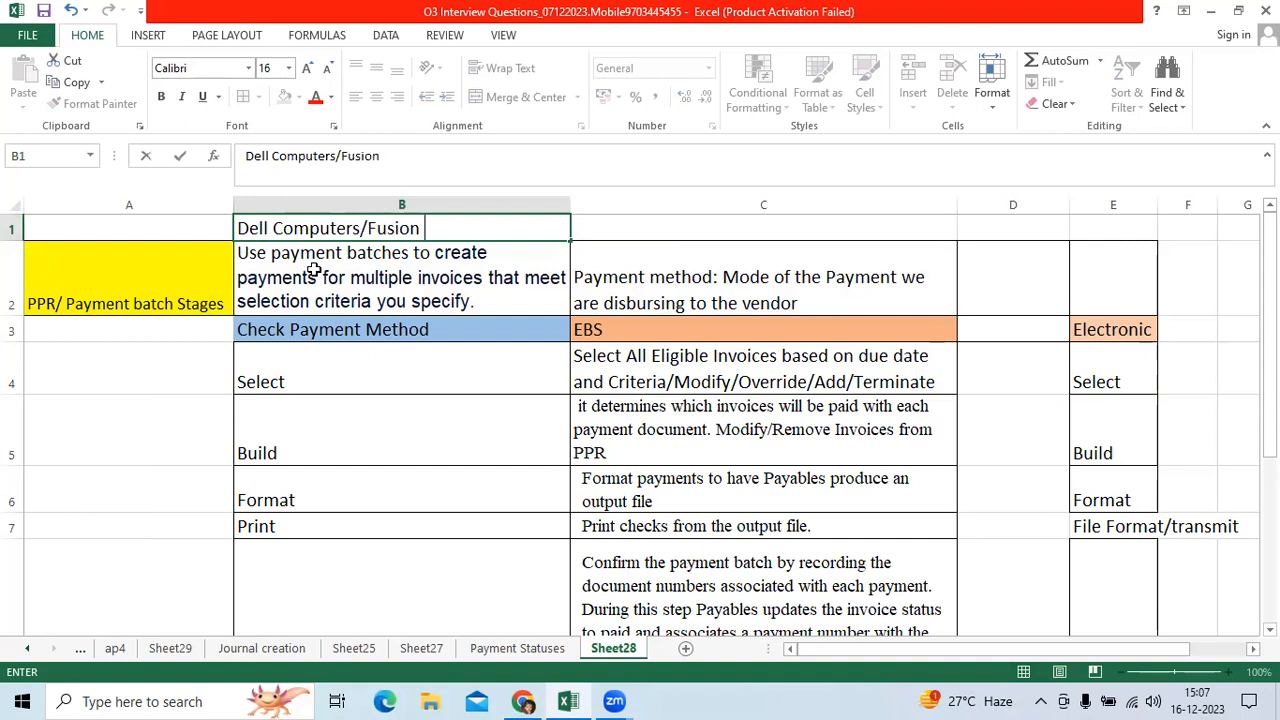
text(ERP)
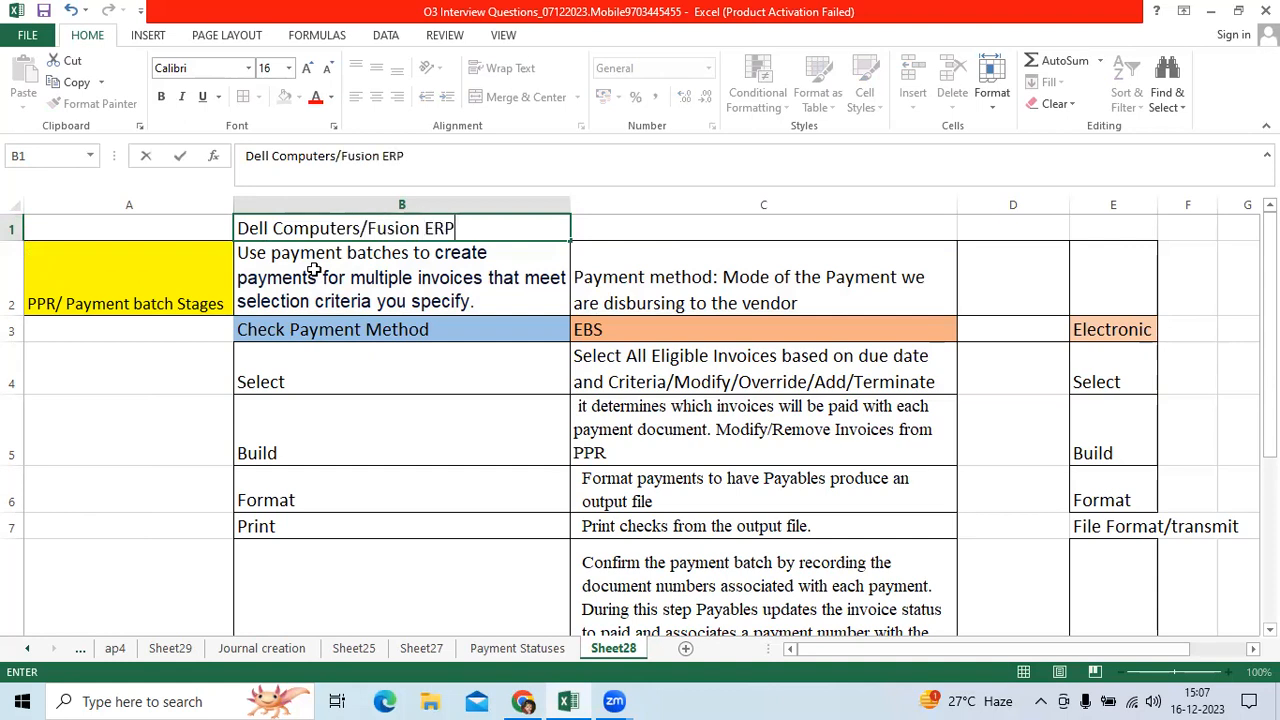
Enter 'Payables/to maintain Outstanding as on date/Liability' in C1 and widen column C
click(763, 228)
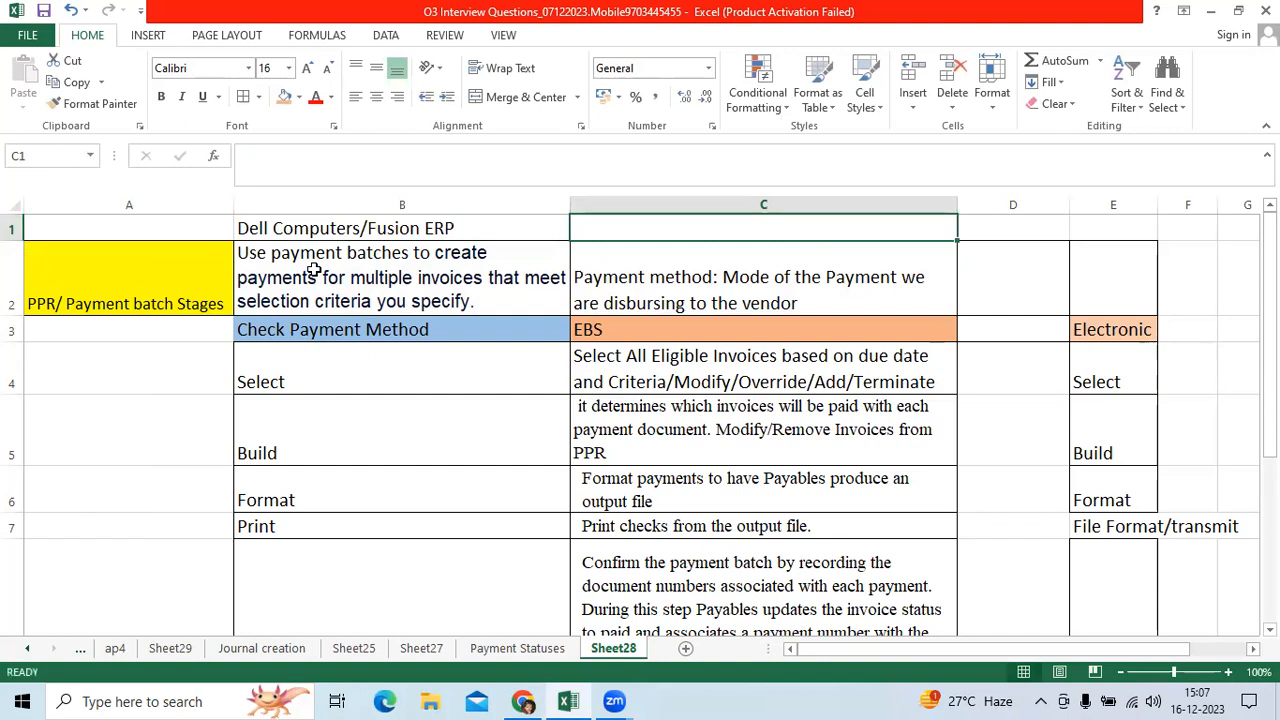
text(Payables/)
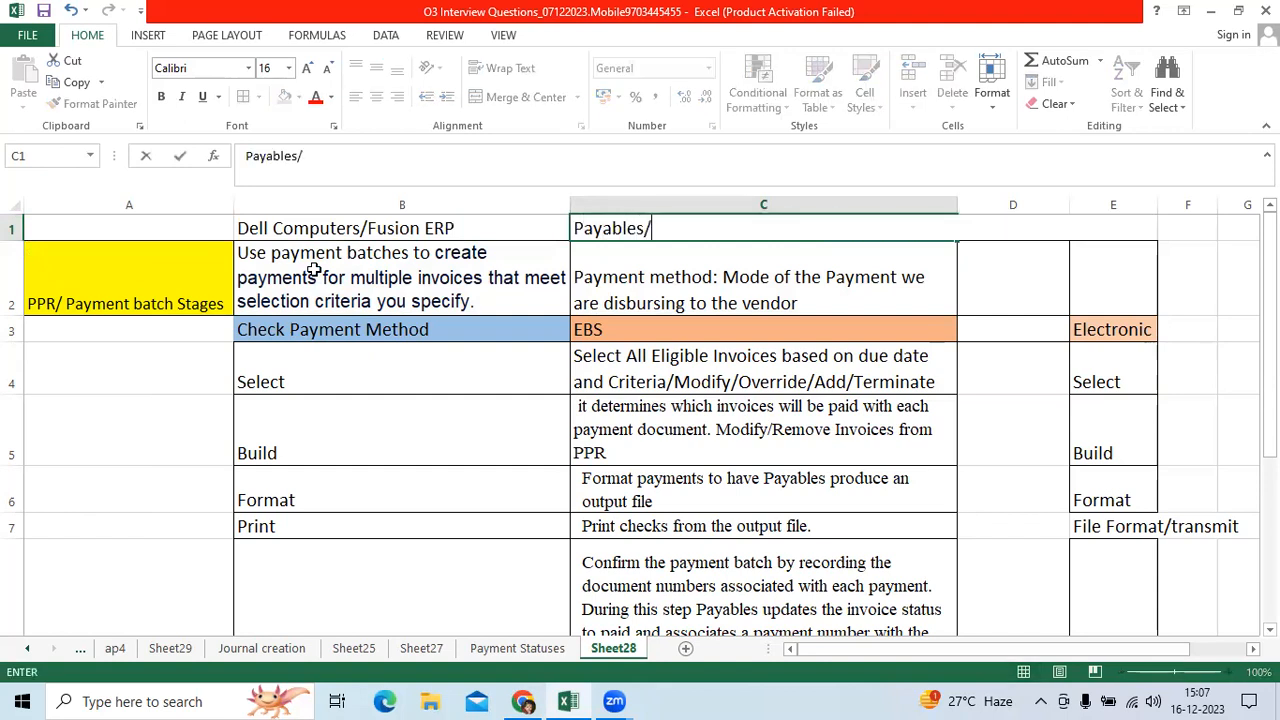
text(to ma)
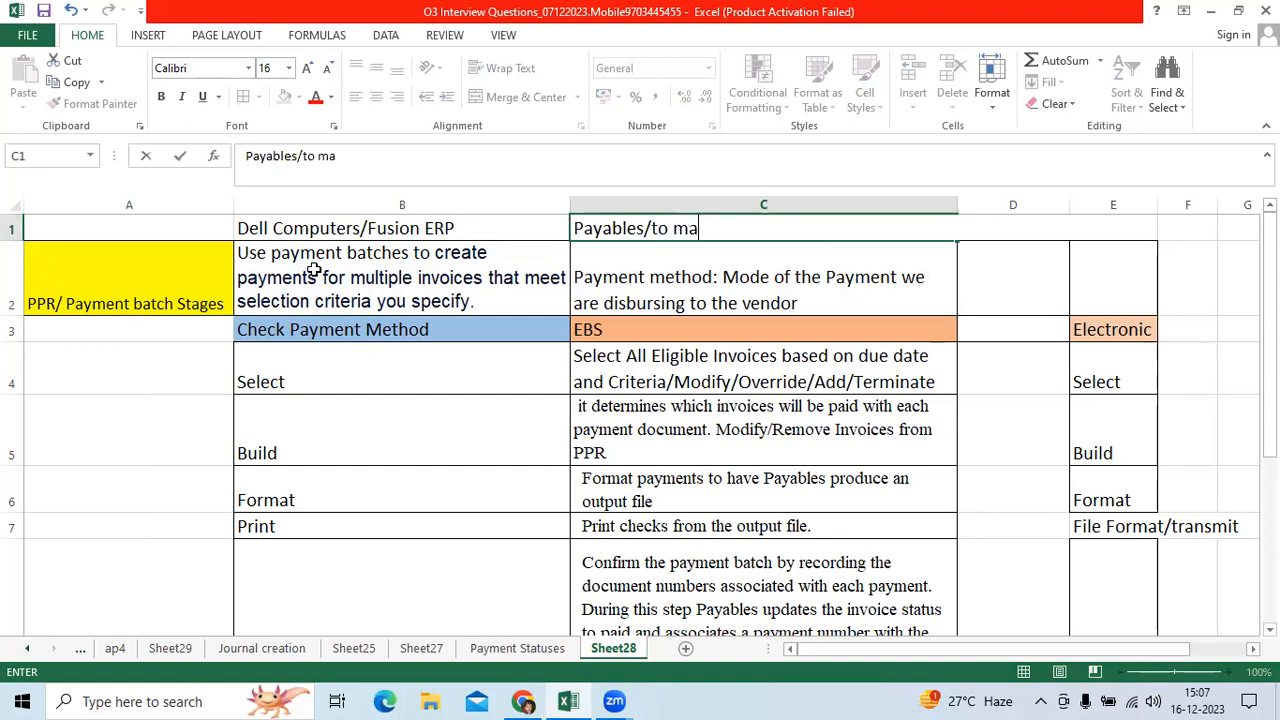
text(intain)
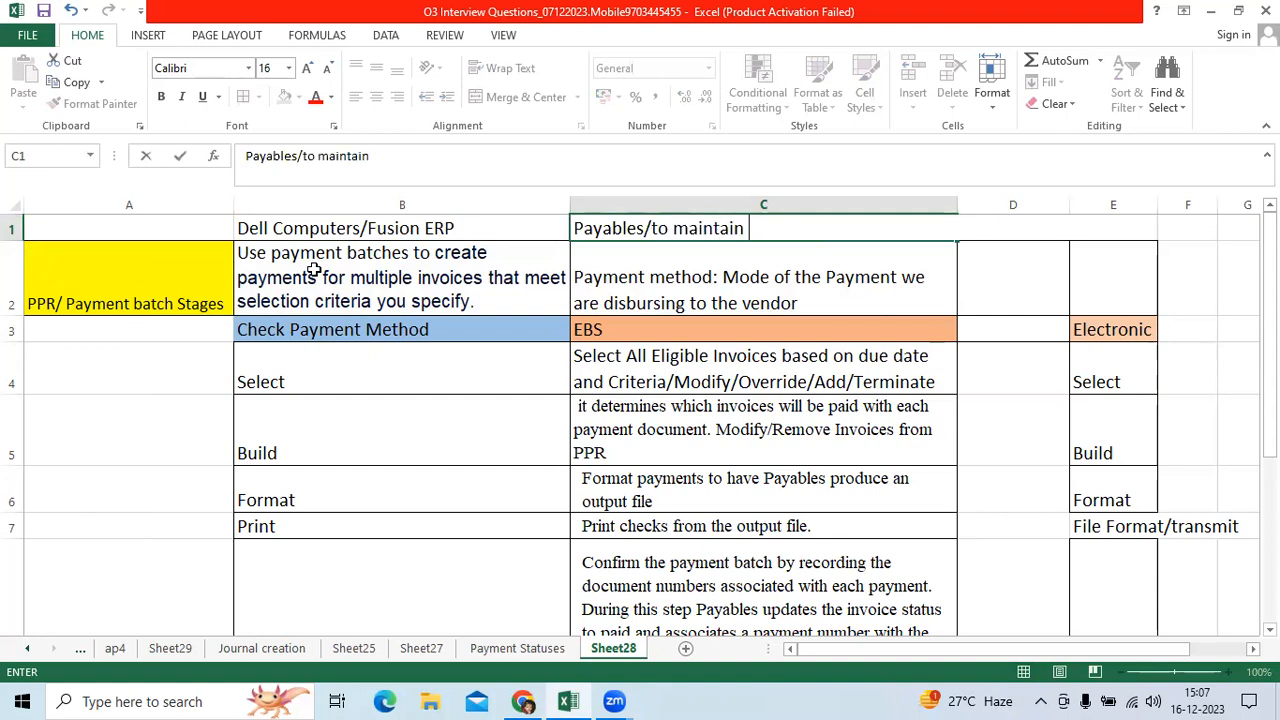
text(Outstanding)
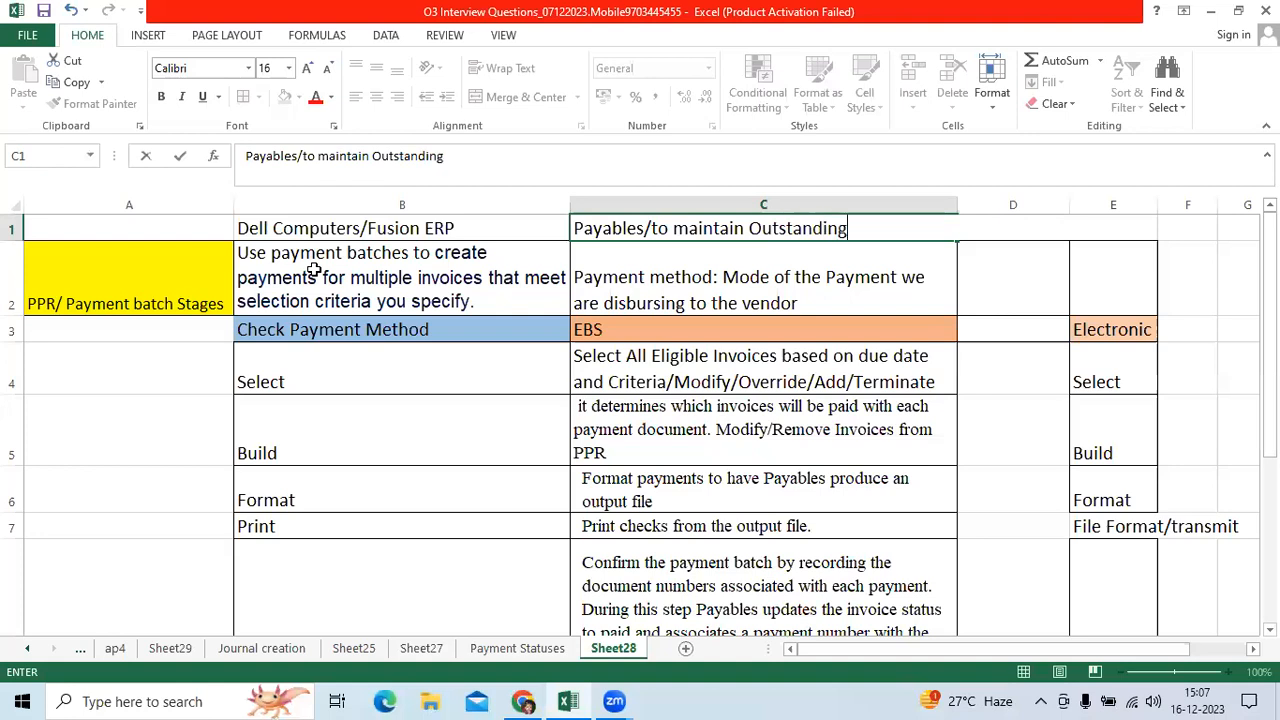
text(as on dat)
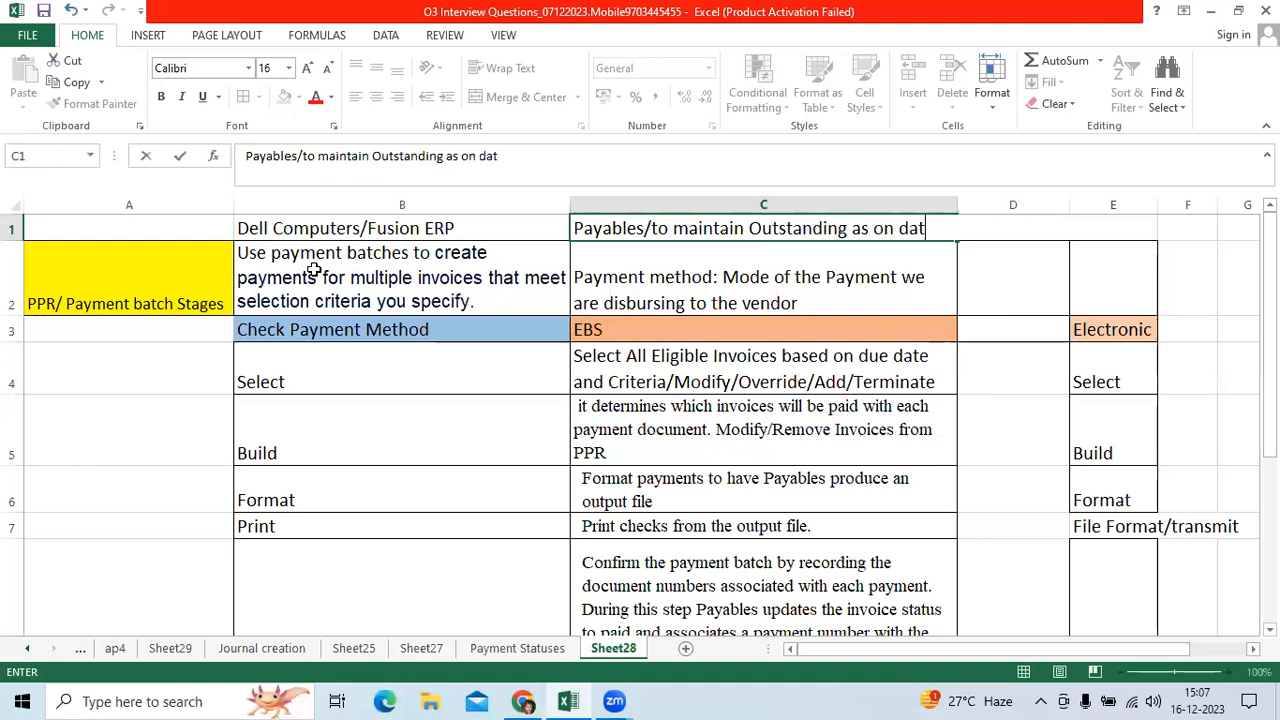
text(e/Liability)
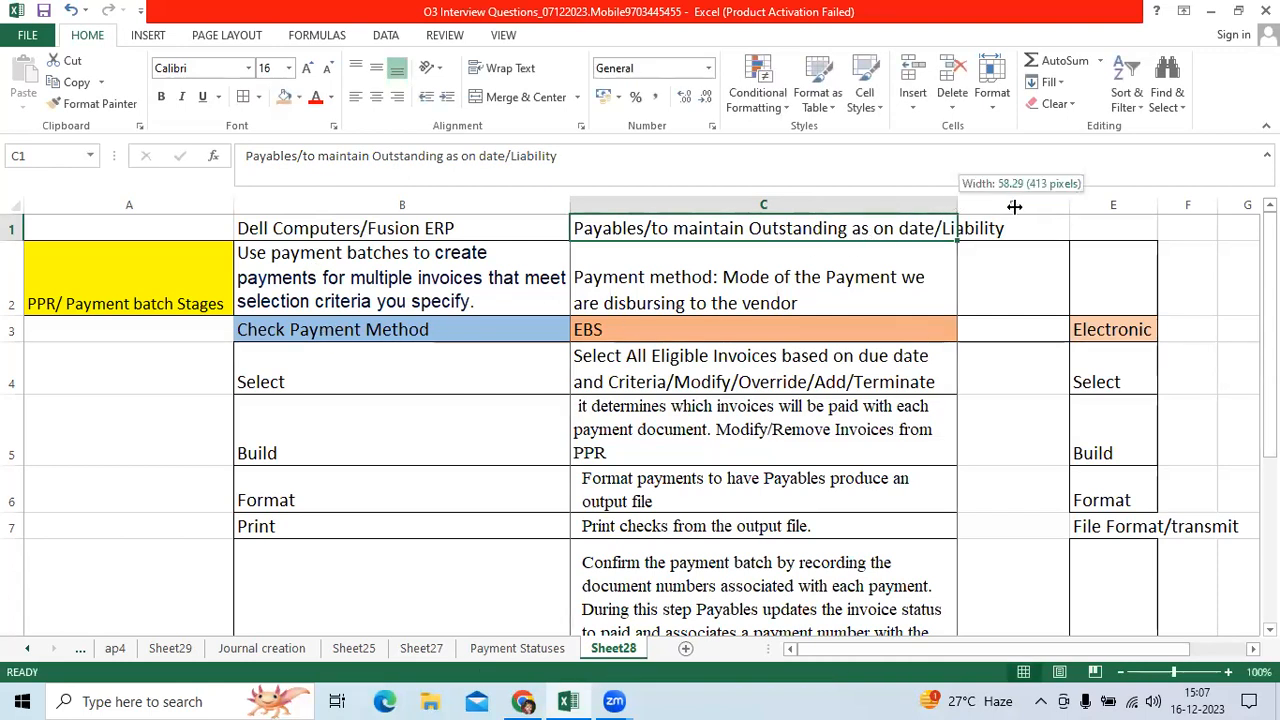
drag(957, 204, 1017, 204)
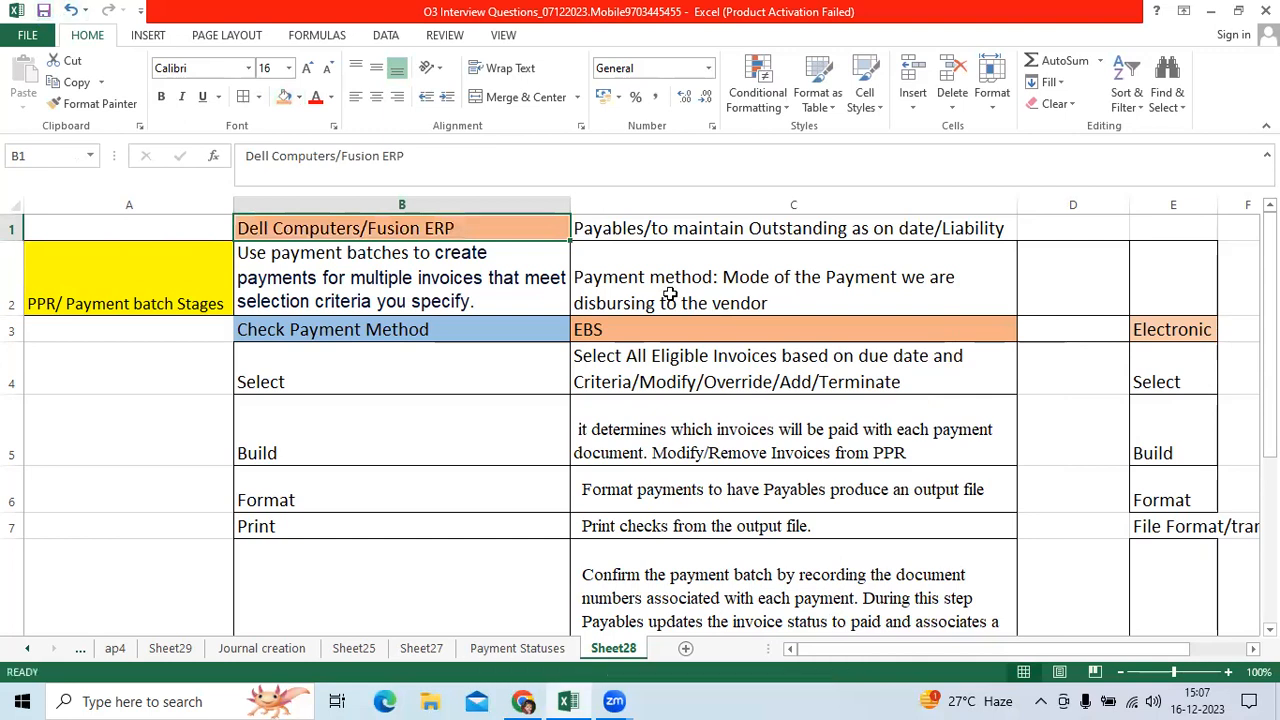
click(793, 289)
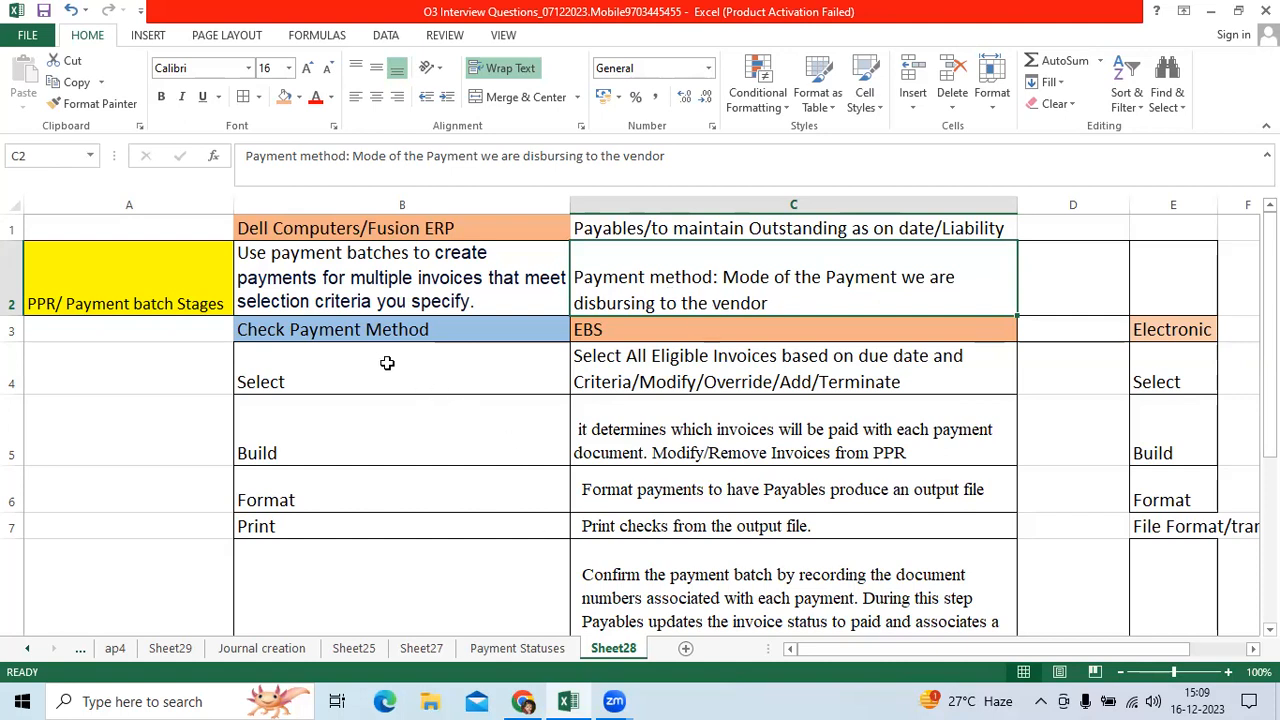
mouse_move(424, 365)
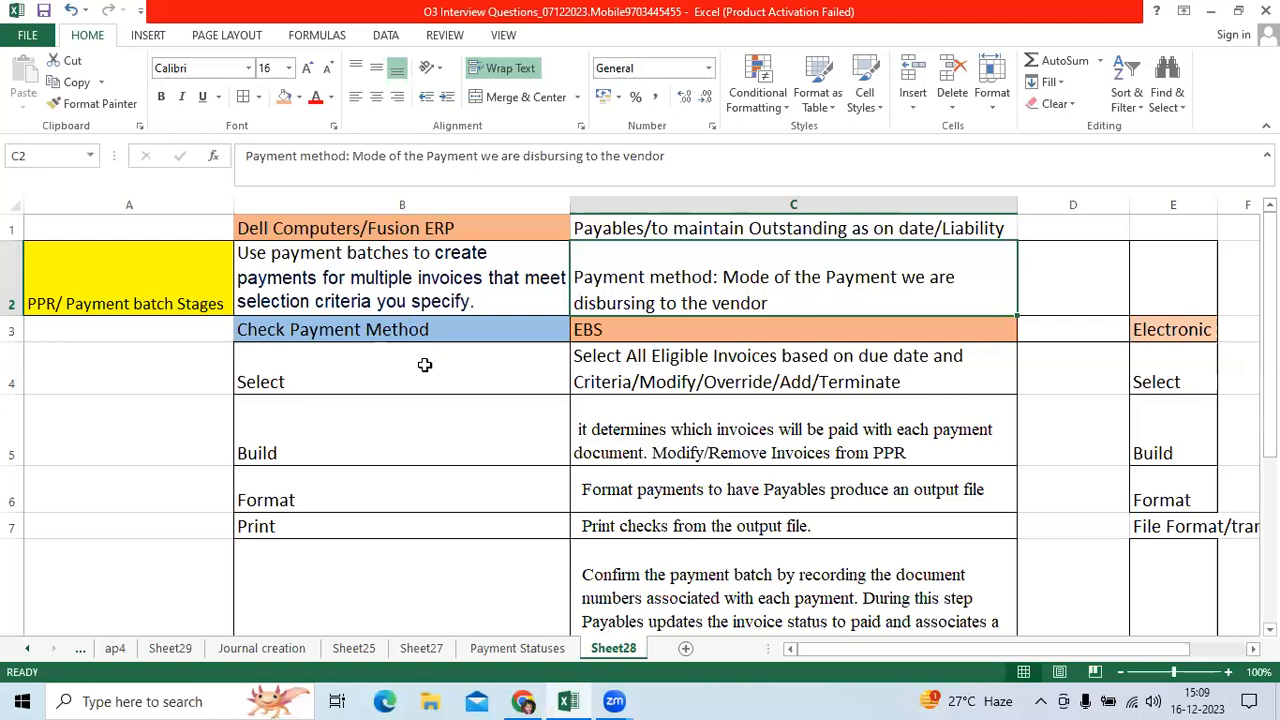
click(333, 329)
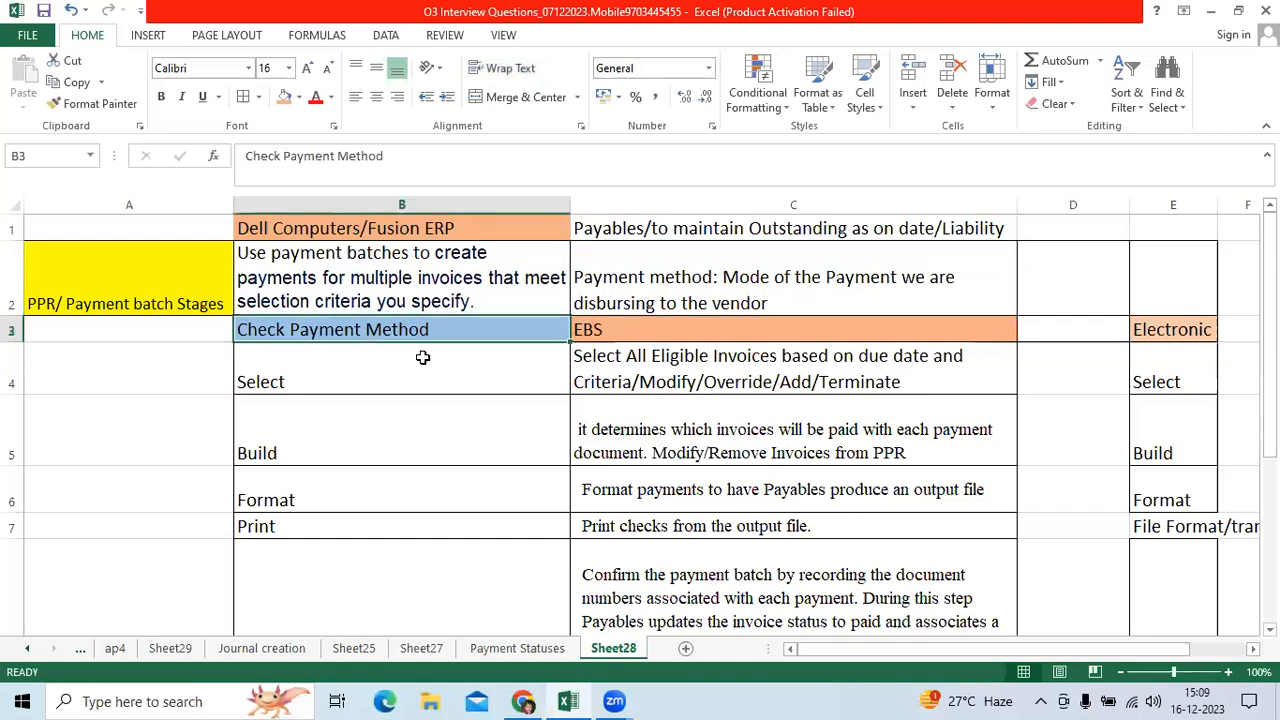
mouse_move(803, 322)
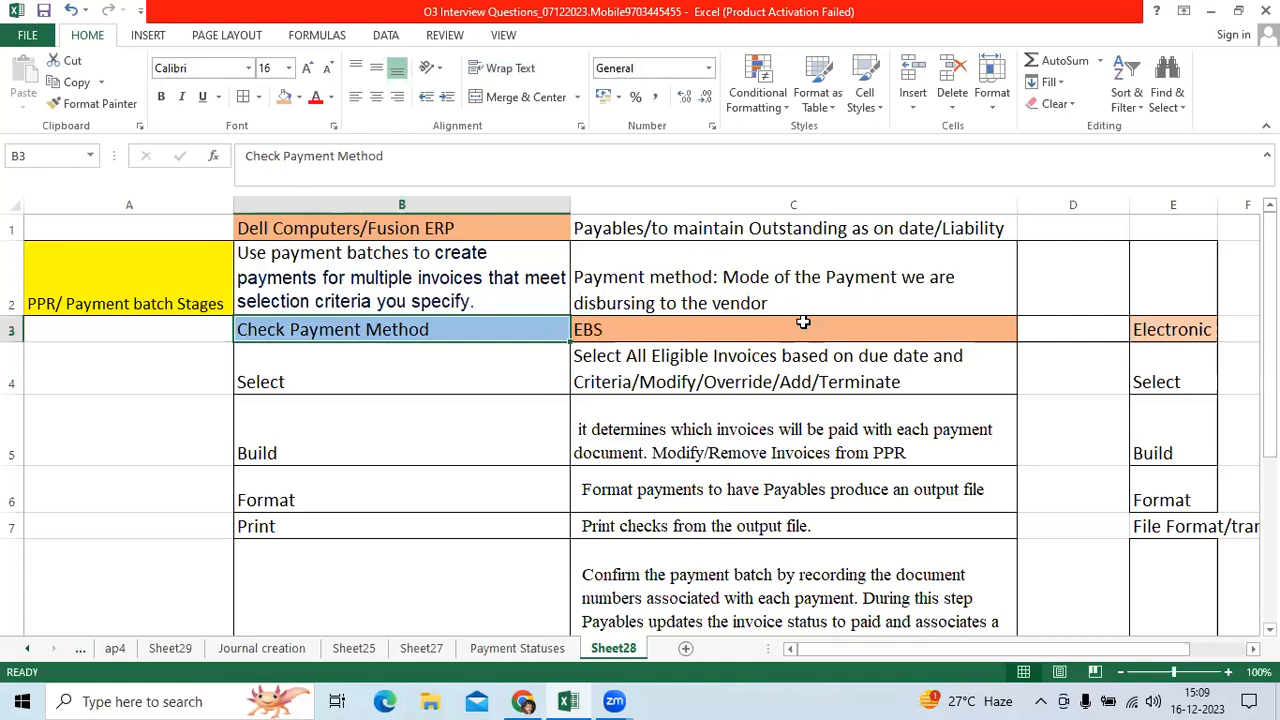
mouse_move(786, 296)
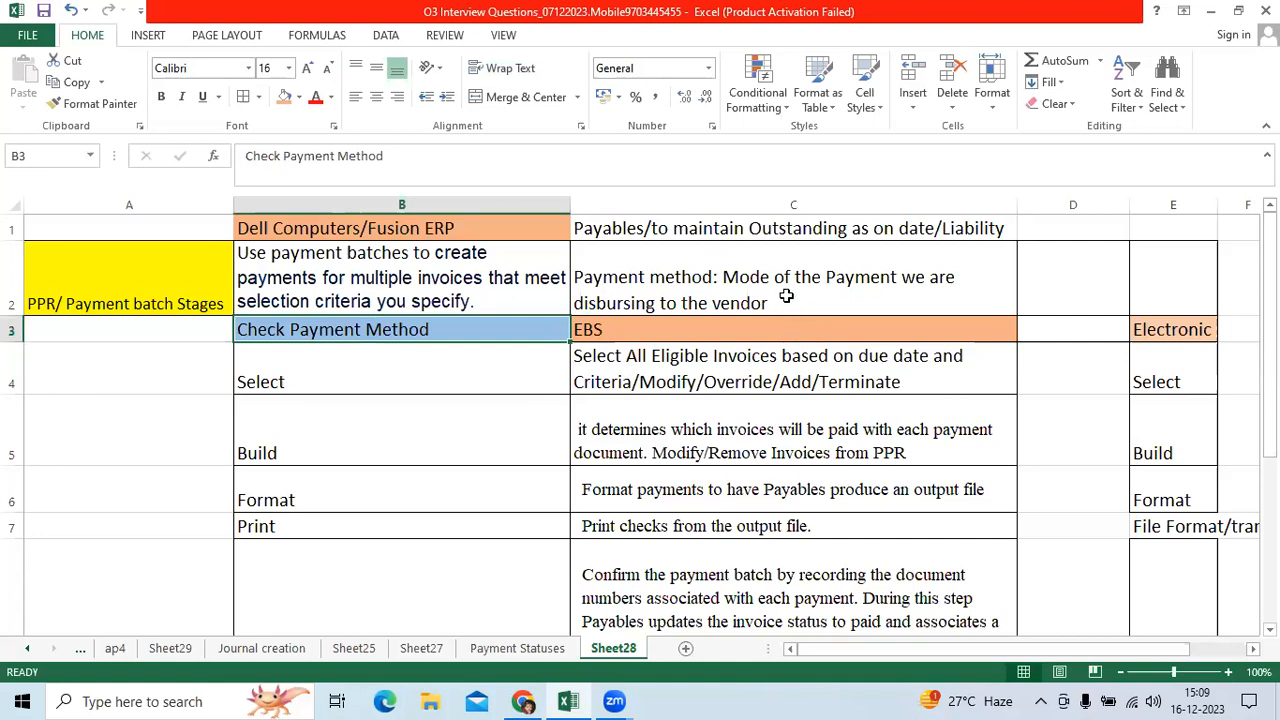
click(793, 290)
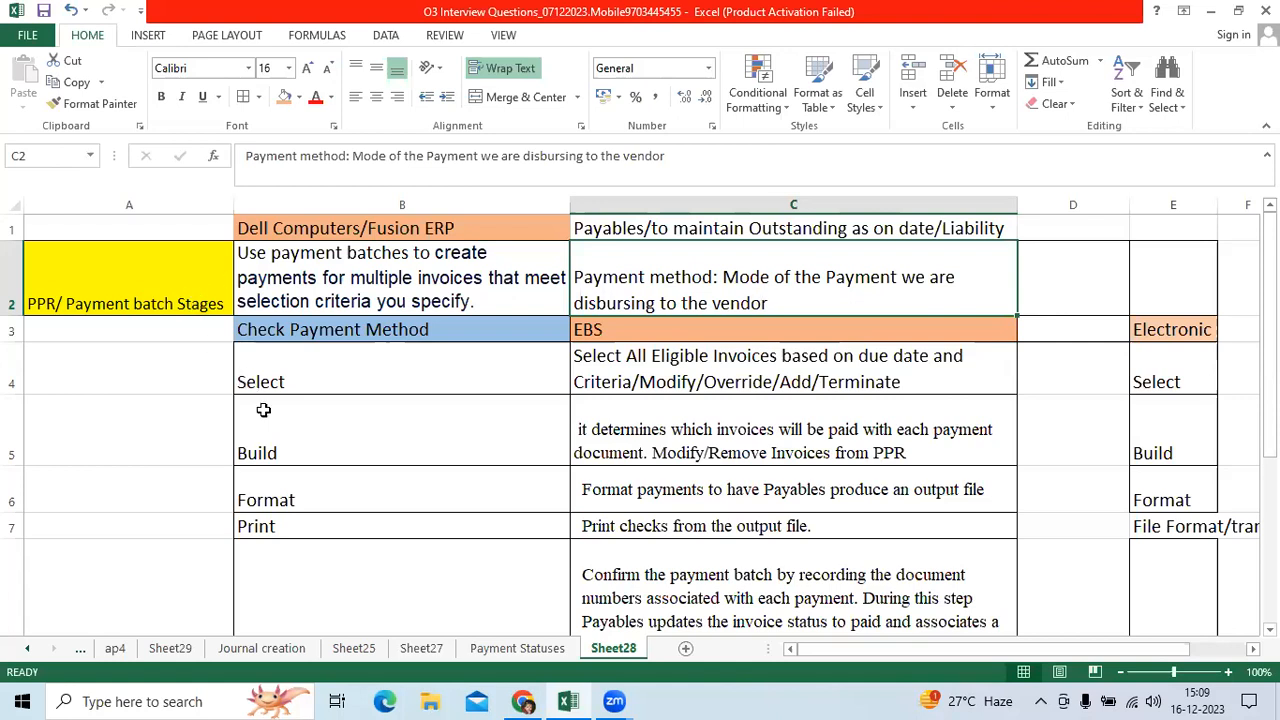
click(128, 277)
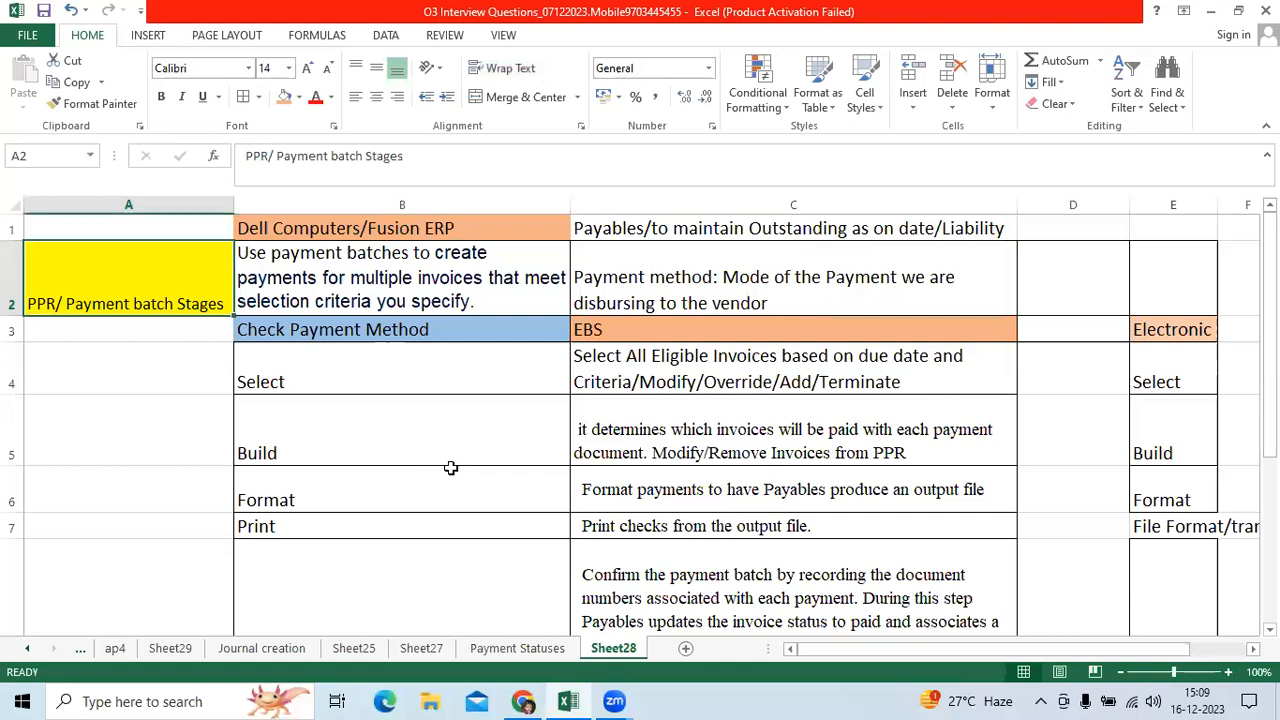
mouse_move(402, 282)
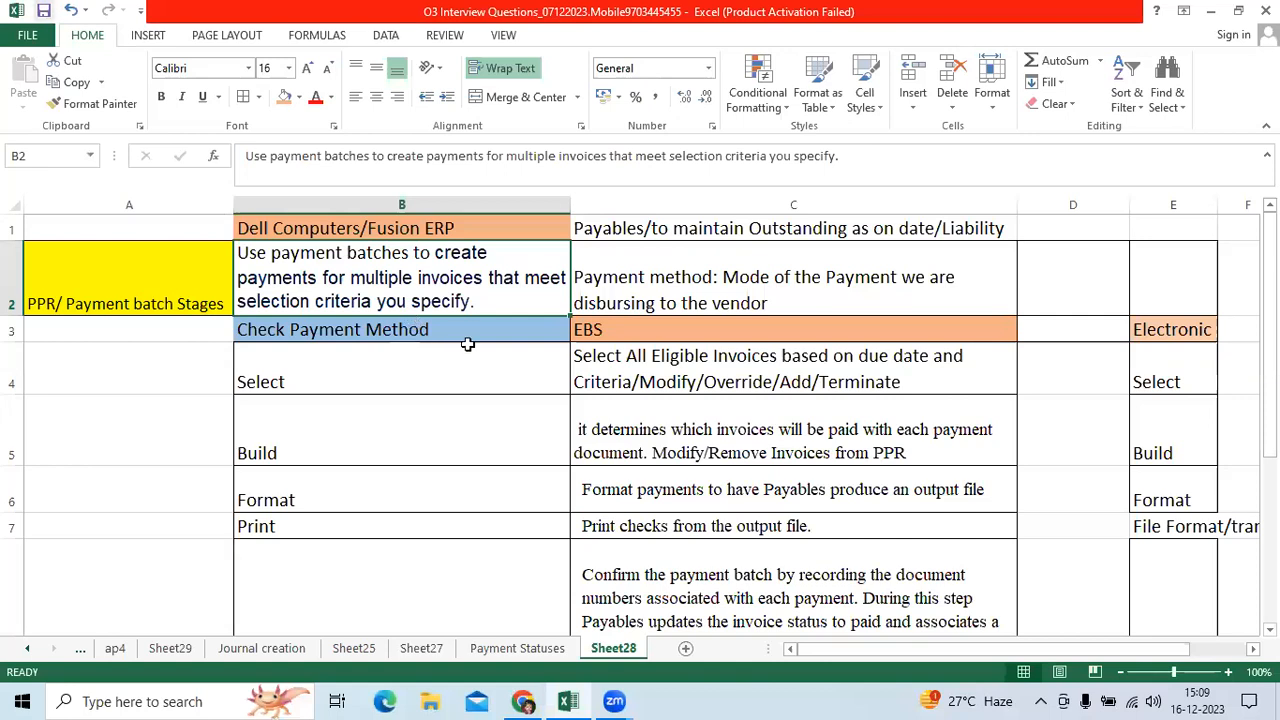
mouse_move(491, 290)
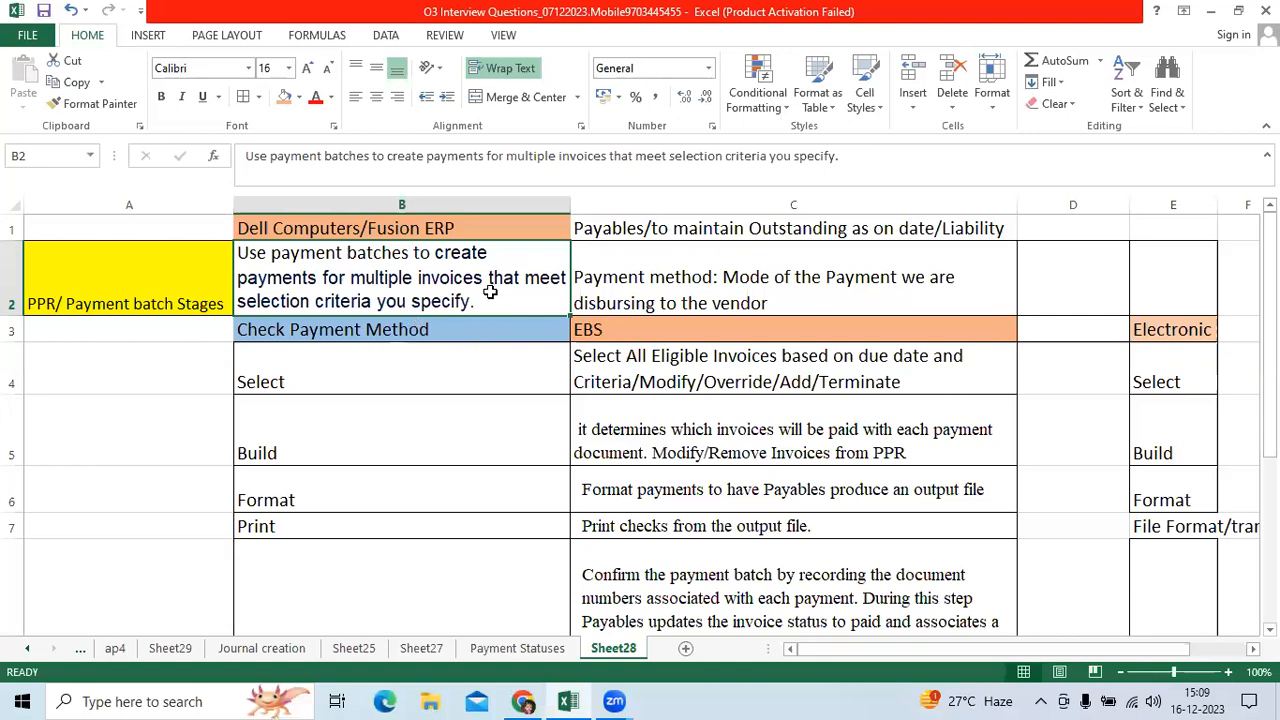
mouse_move(489, 295)
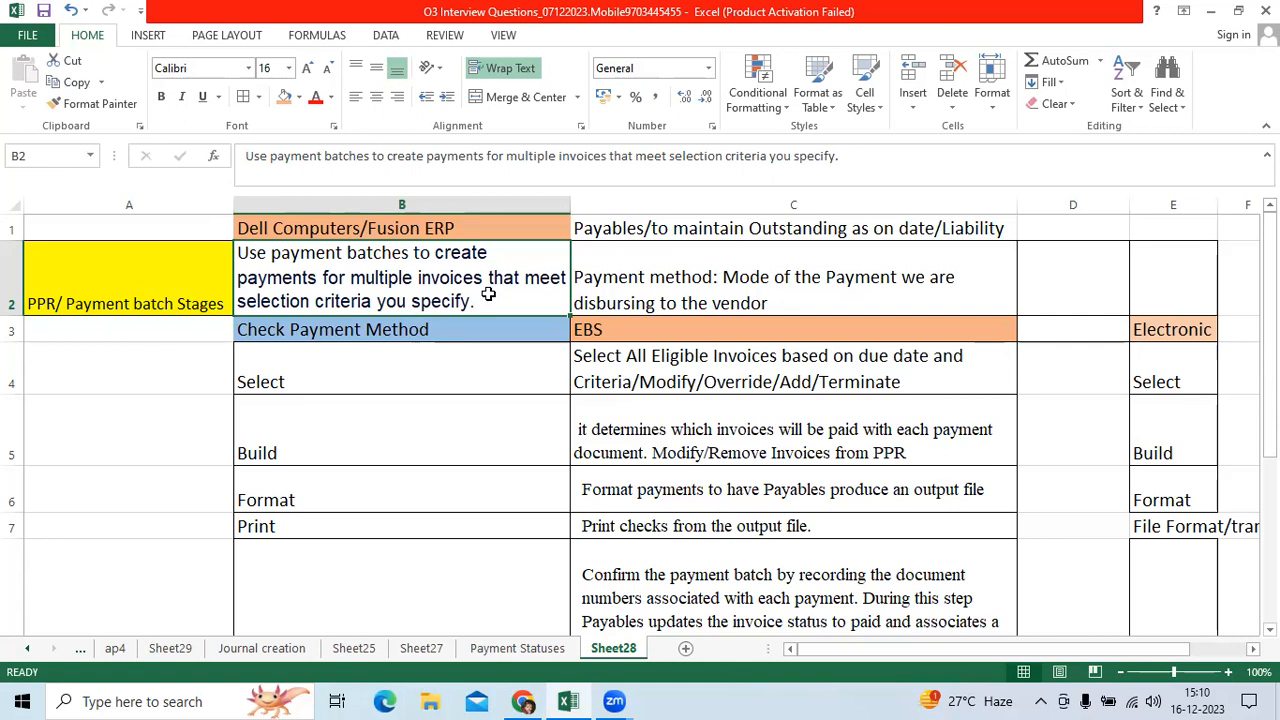
mouse_move(490, 302)
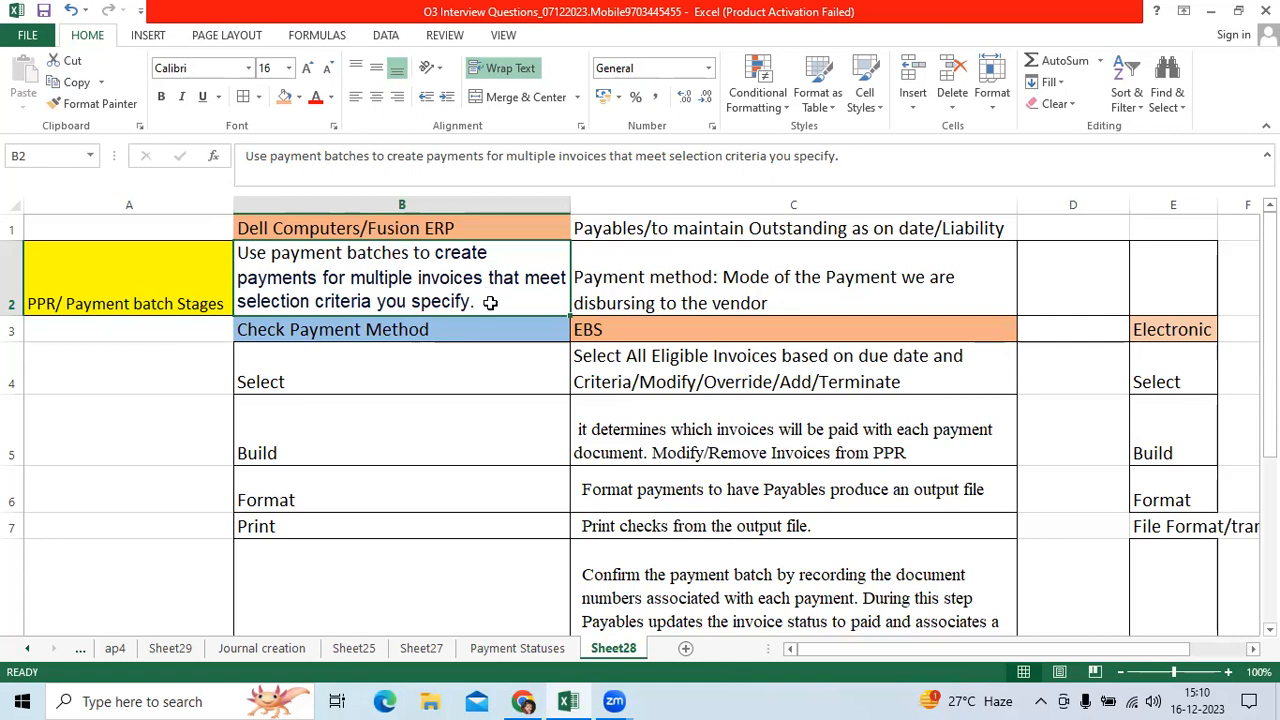
click(402, 381)
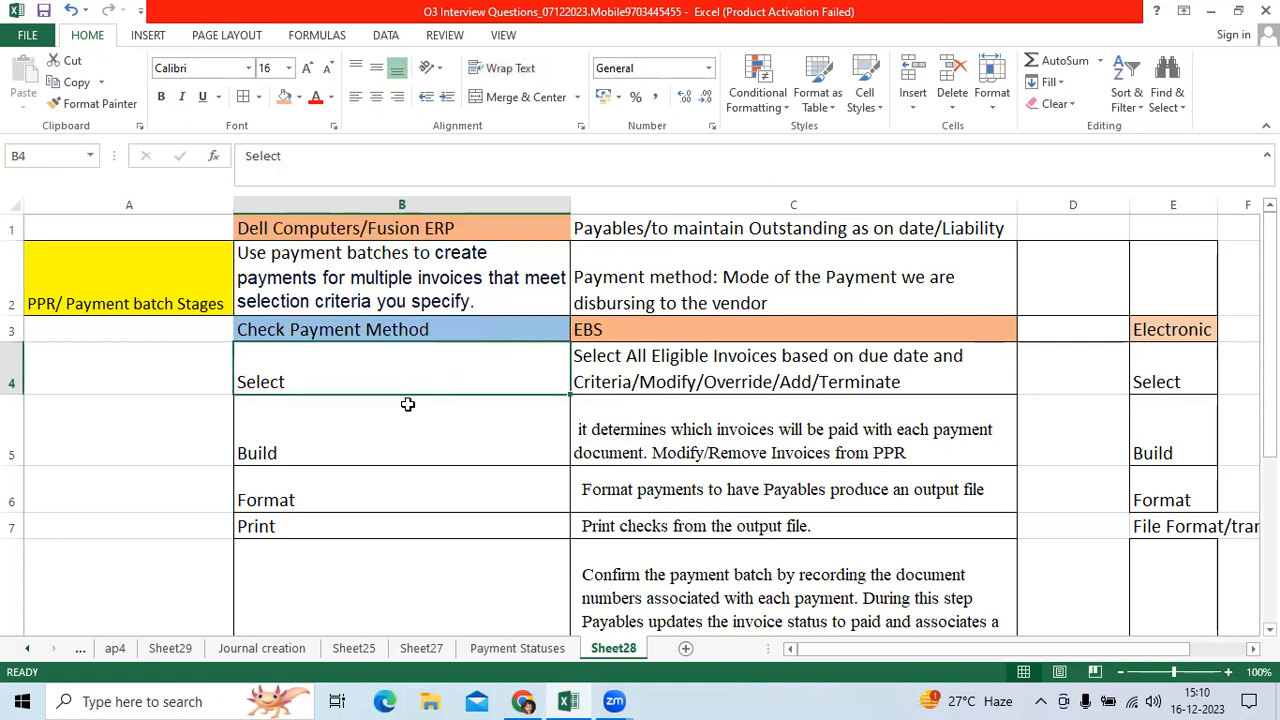
mouse_move(383, 450)
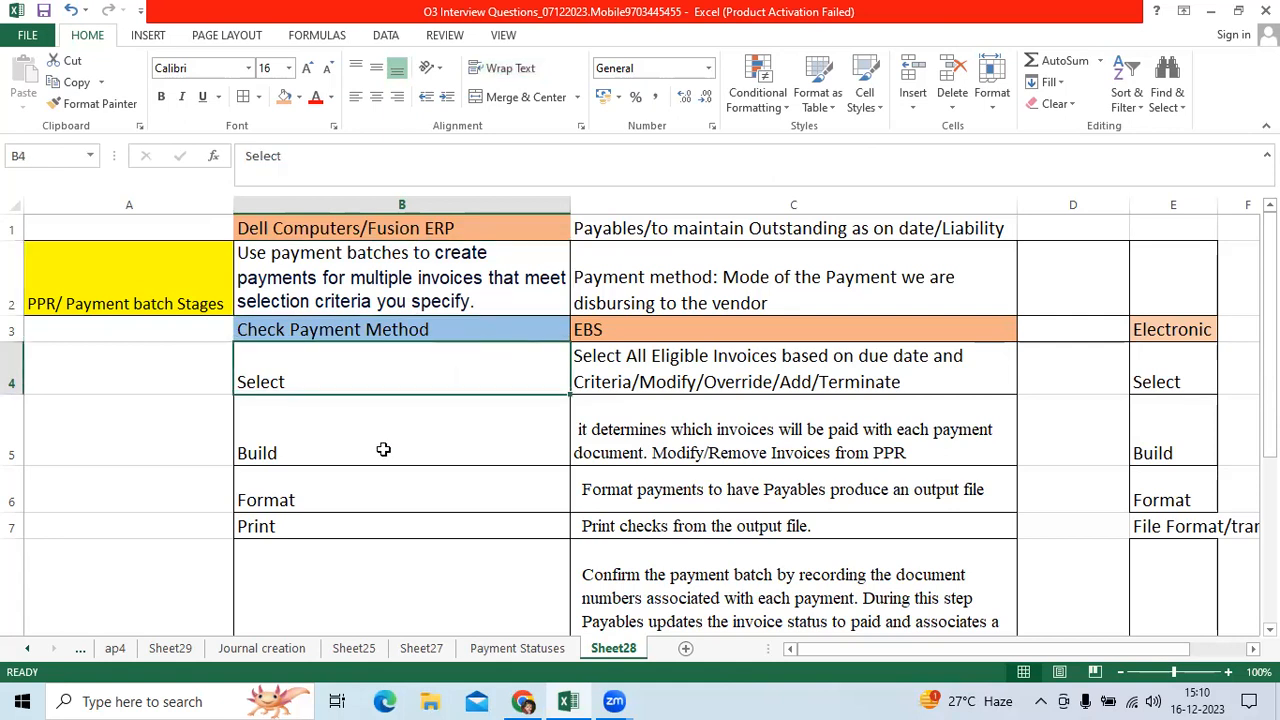
scroll(down, 3)
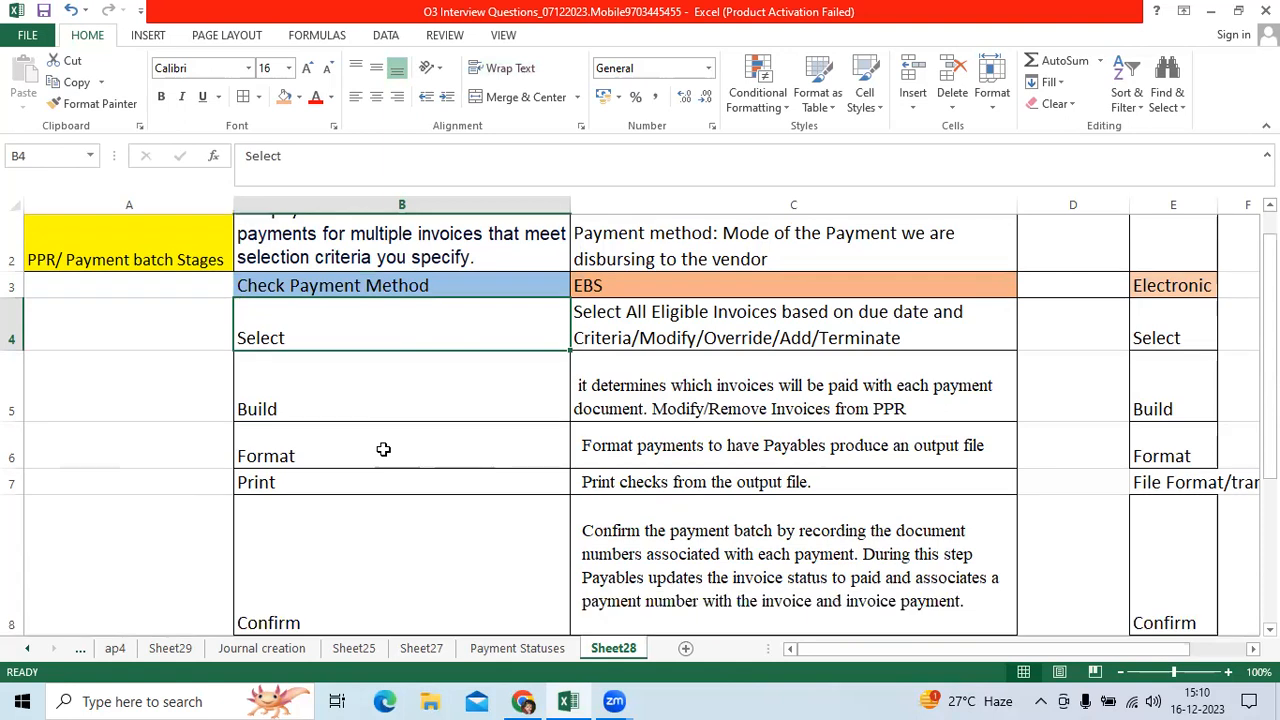
mouse_move(353, 348)
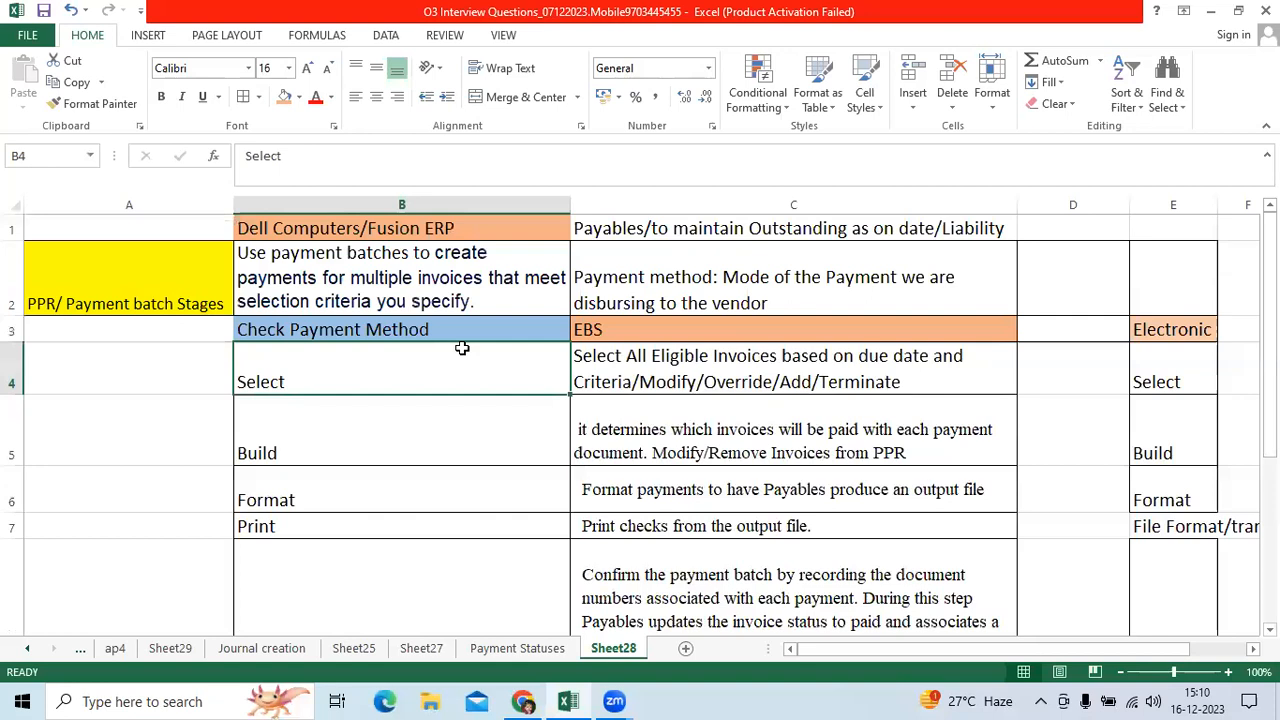
mouse_move(335, 374)
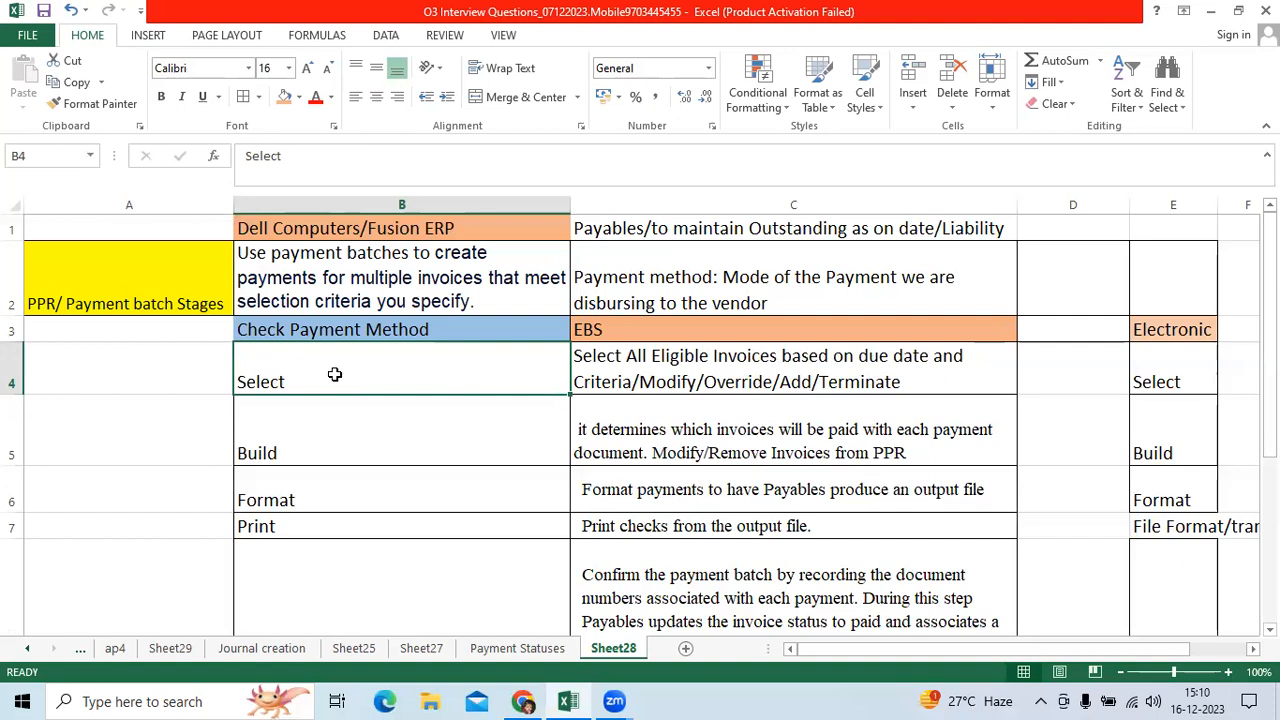
scroll(down, 3)
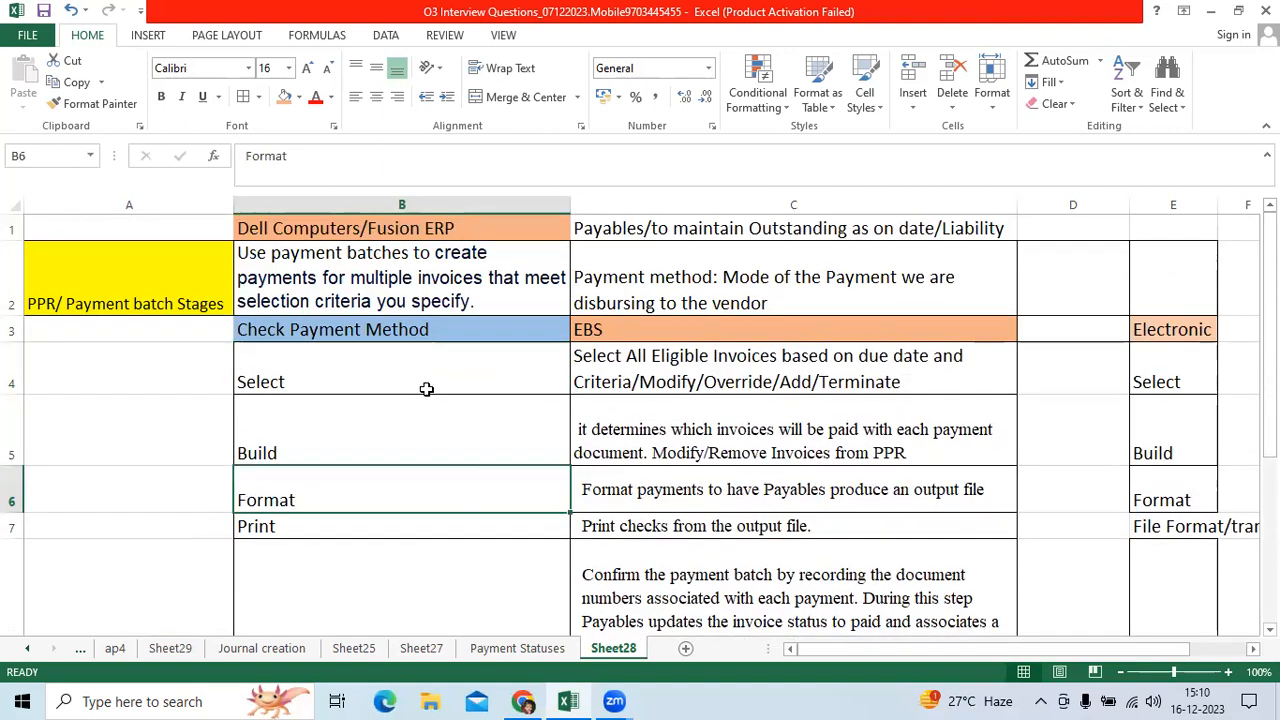
scroll(down, 3)
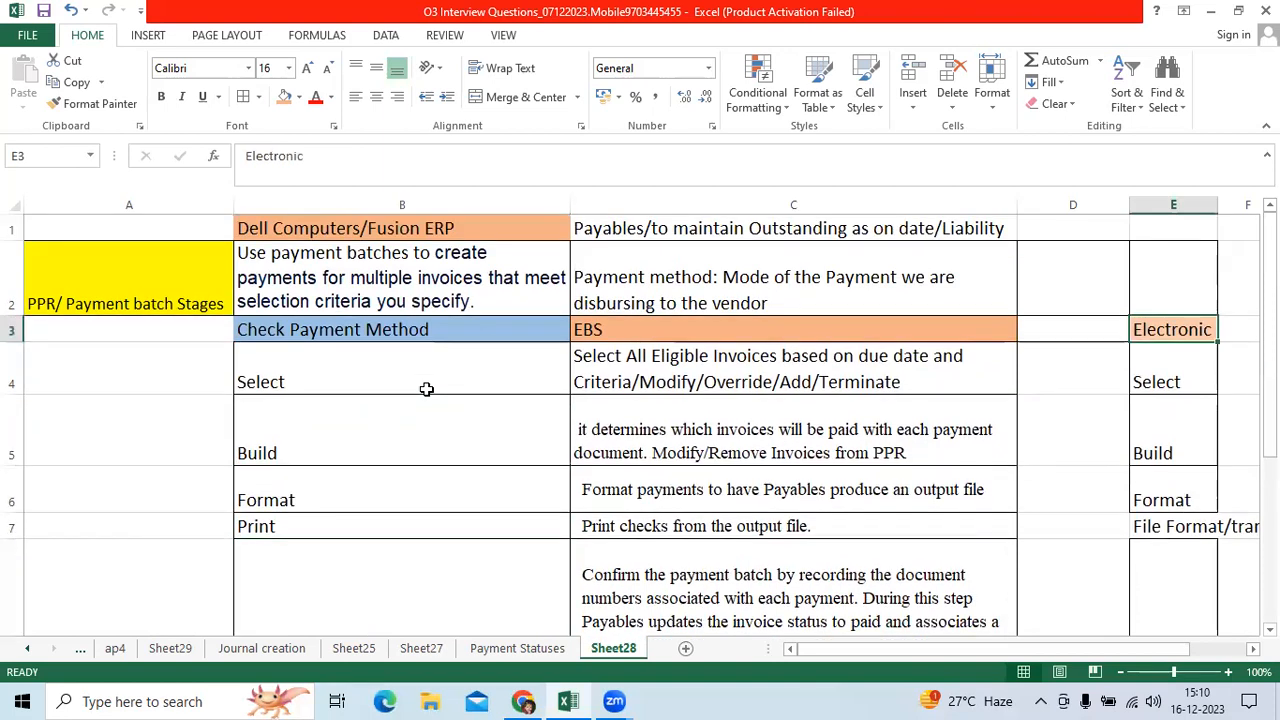
click(402, 381)
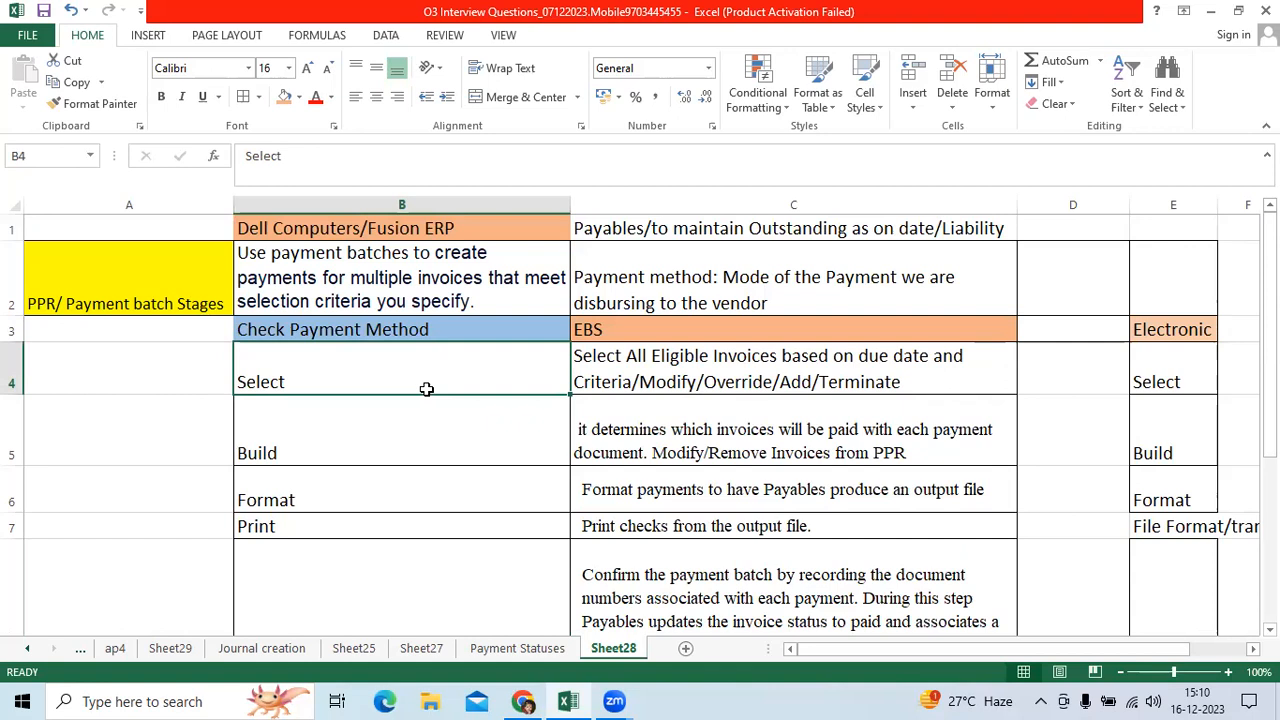
mouse_move(690, 384)
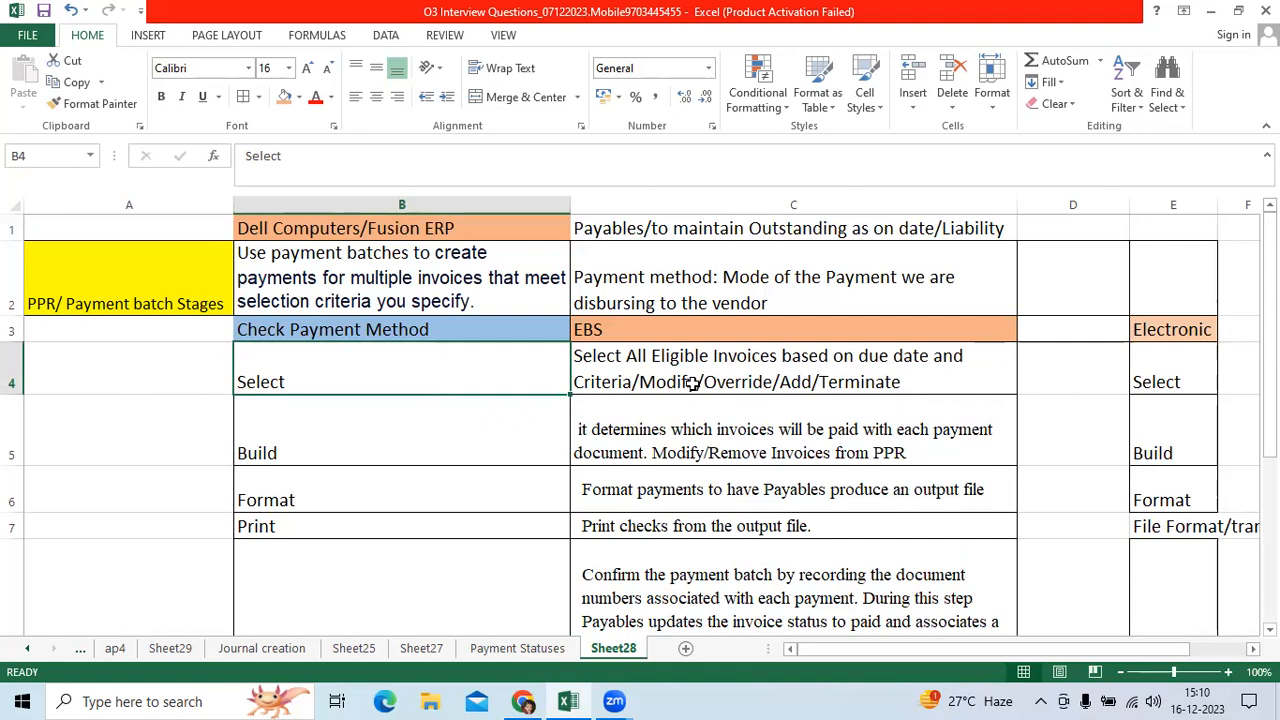
mouse_move(670, 368)
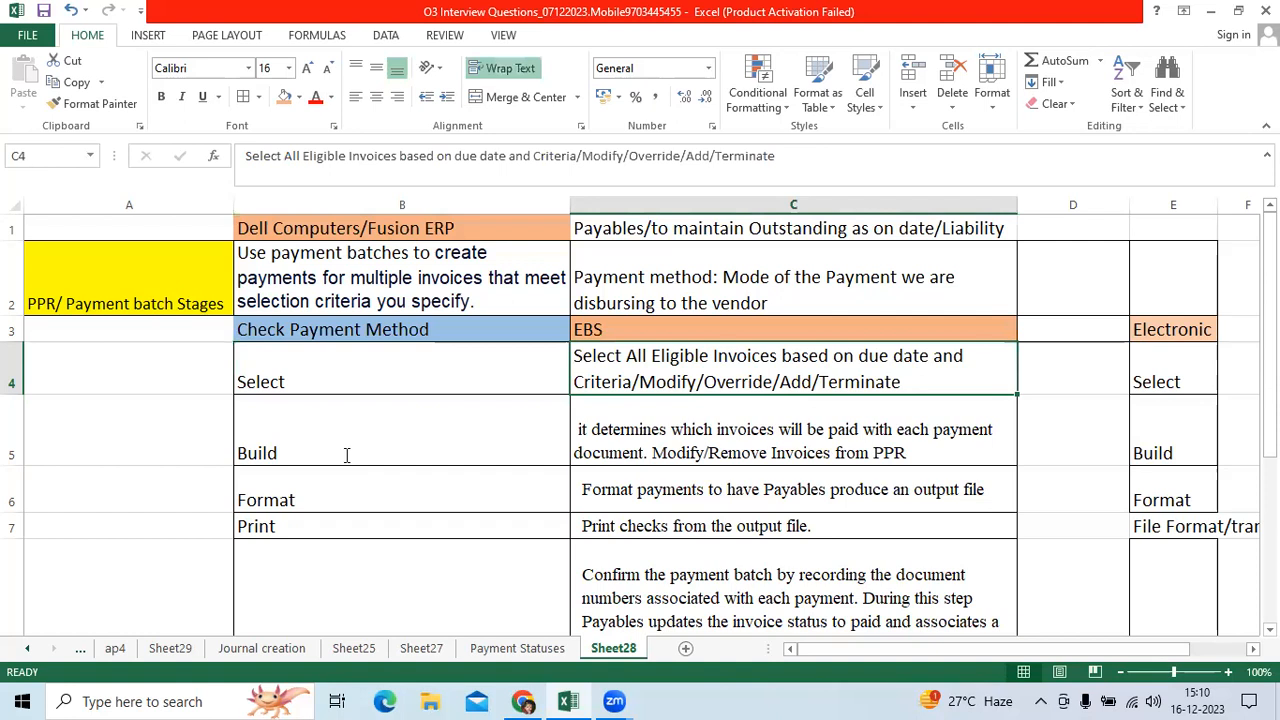
double_click(690, 381)
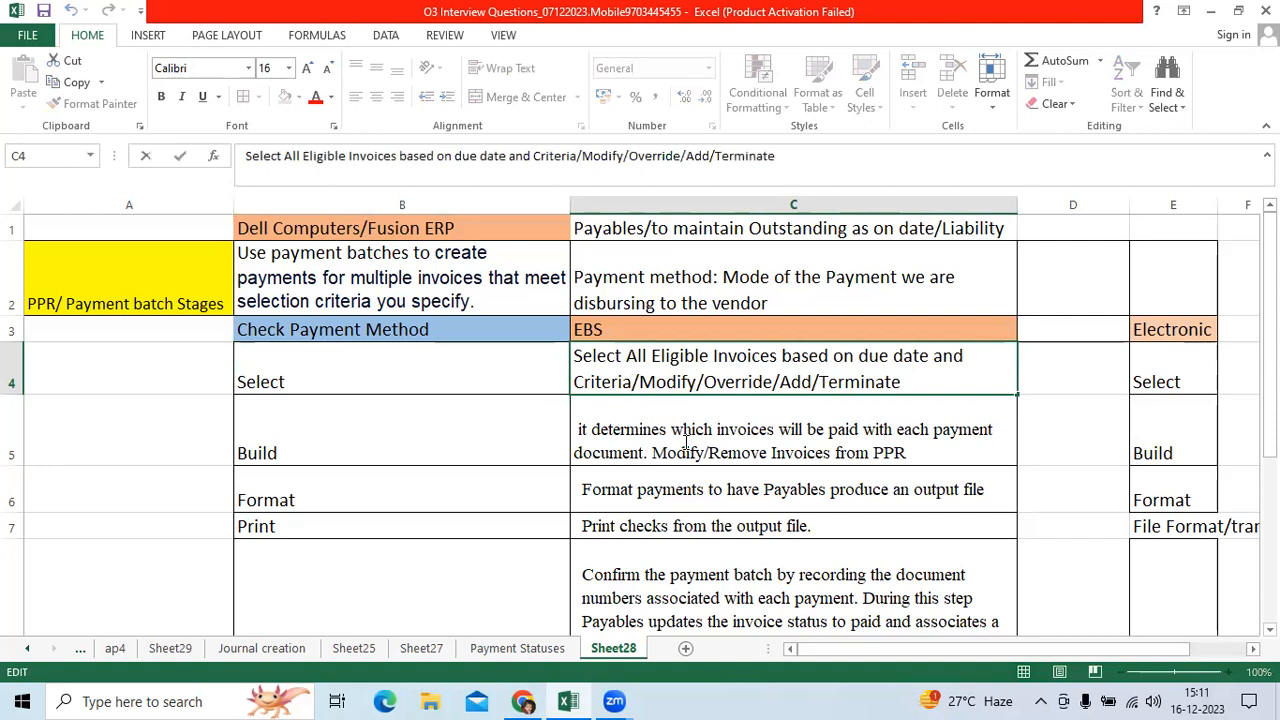
click(793, 430)
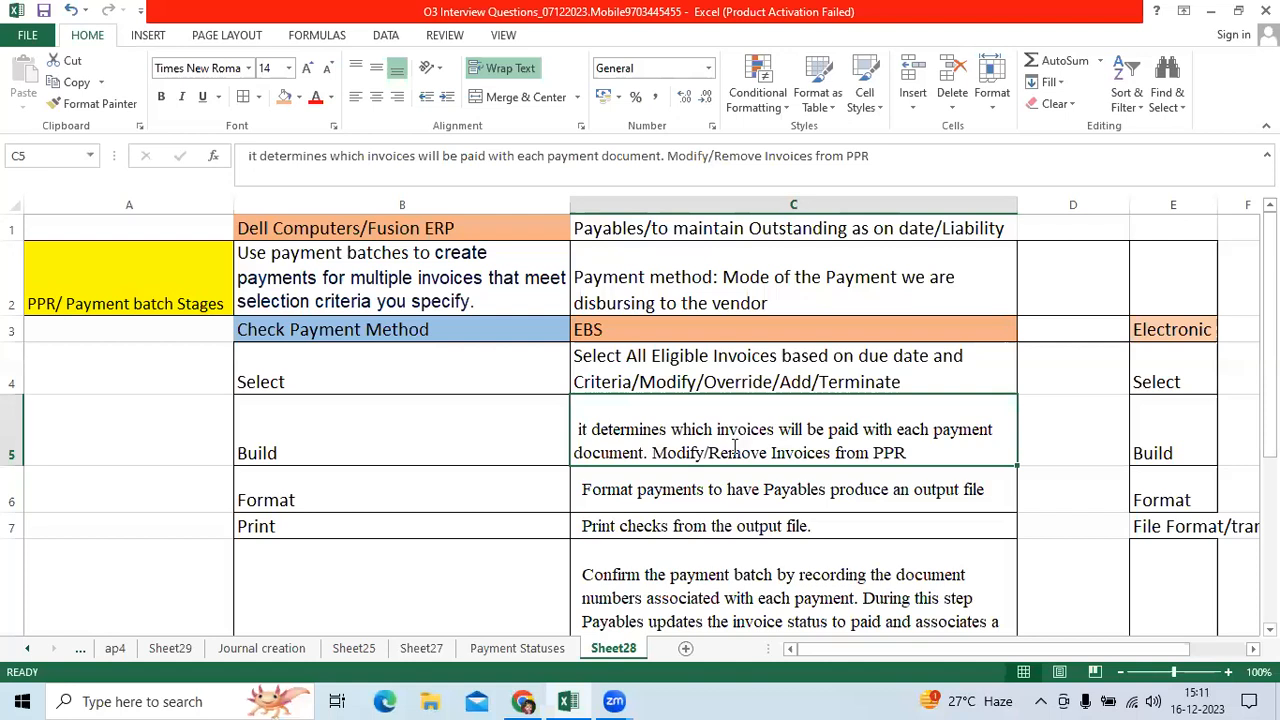
click(400, 430)
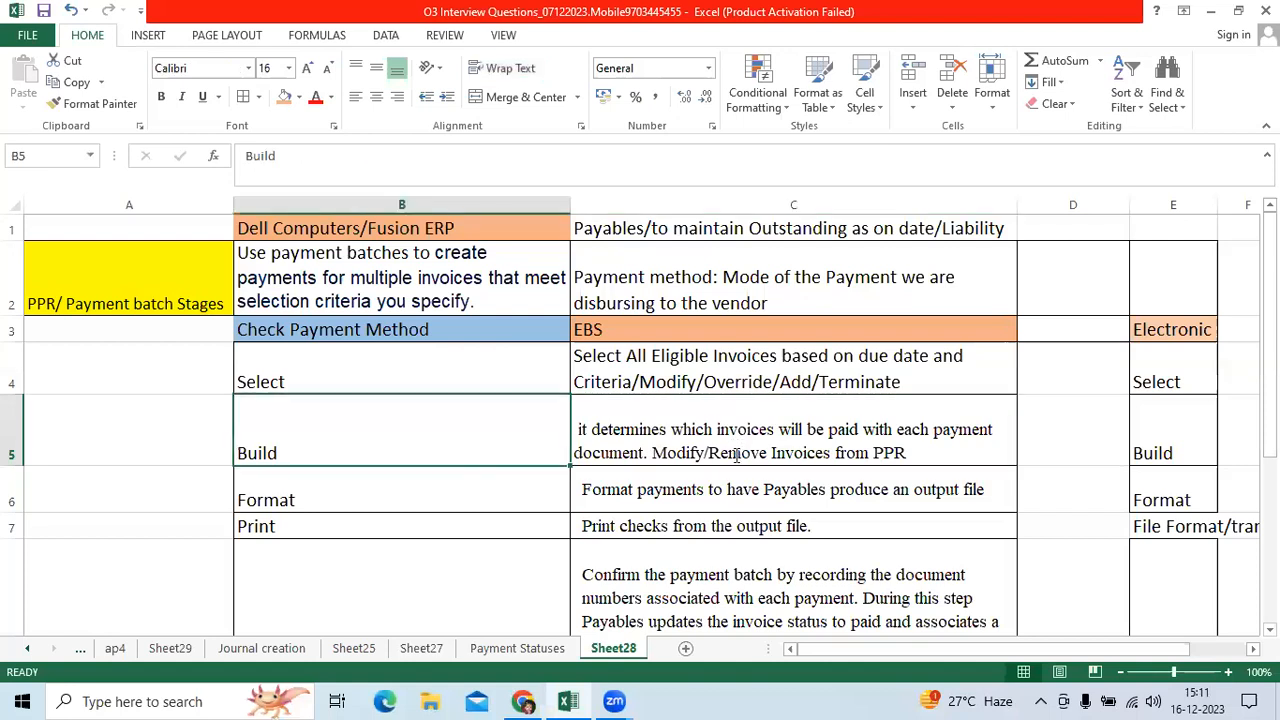
click(793, 440)
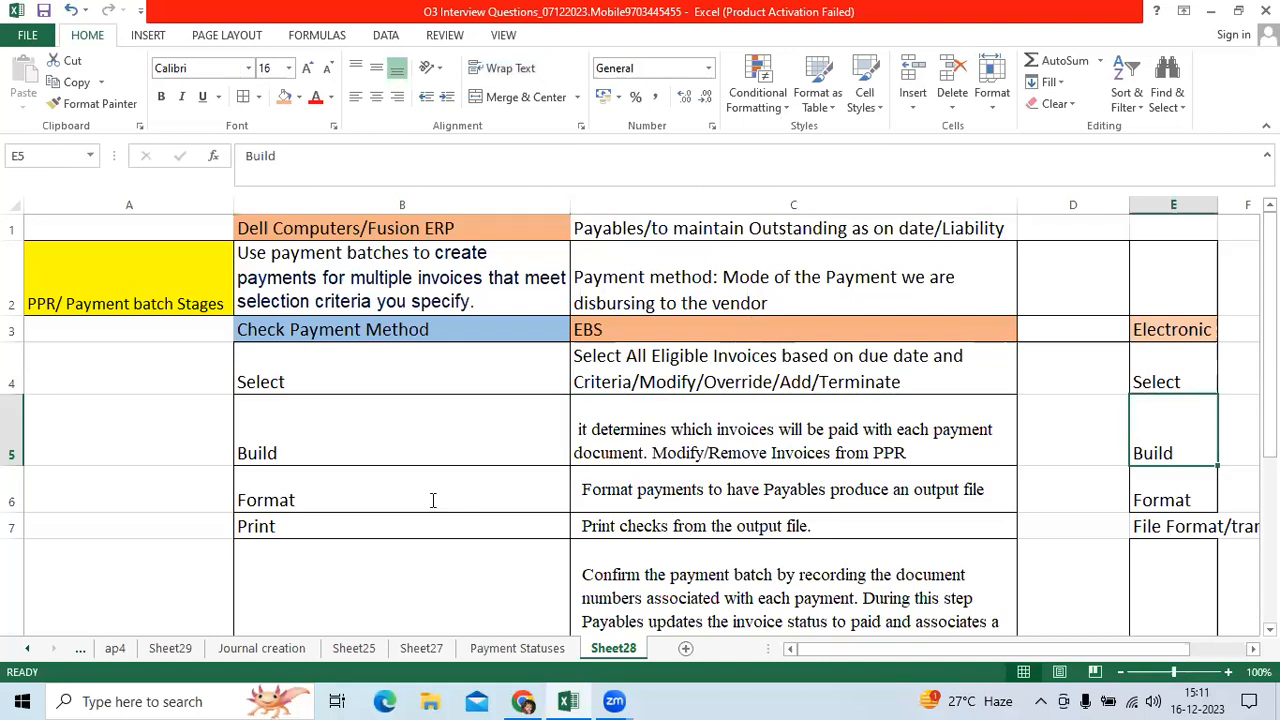
mouse_move(408, 500)
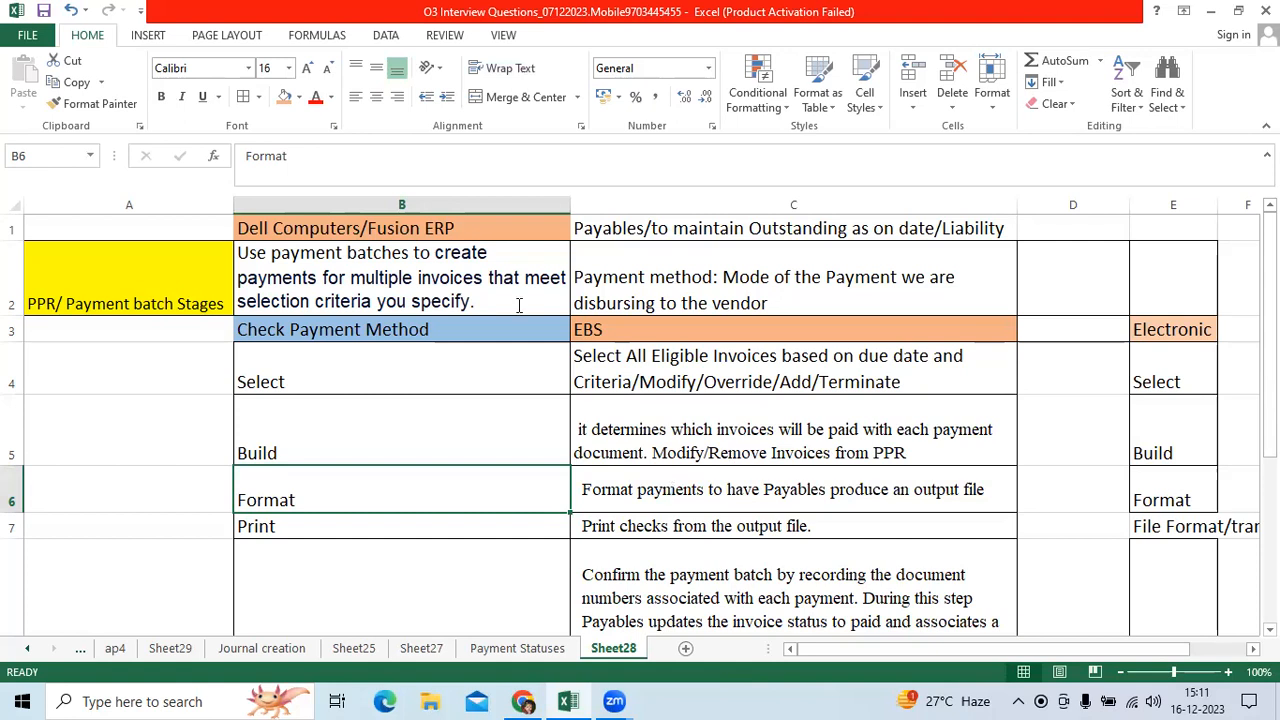
mouse_move(695, 490)
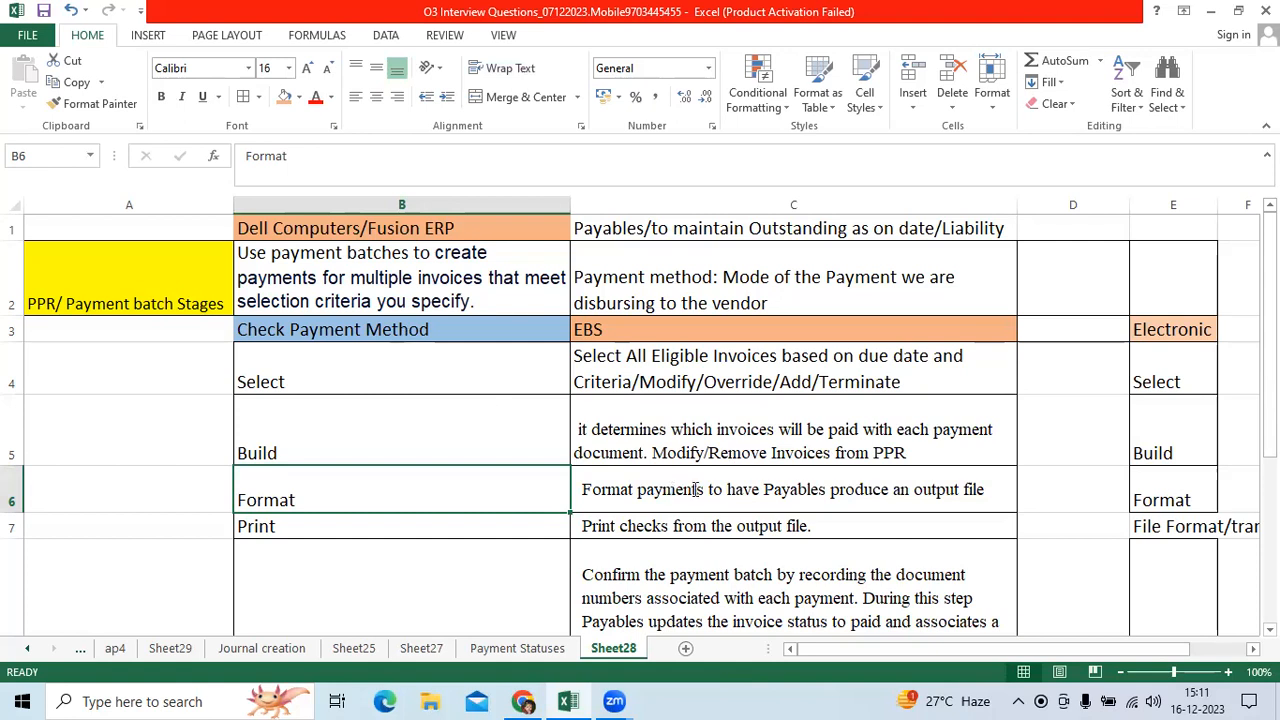
Scroll past the Confirm stage down to the Payment Stages list
click(333, 329)
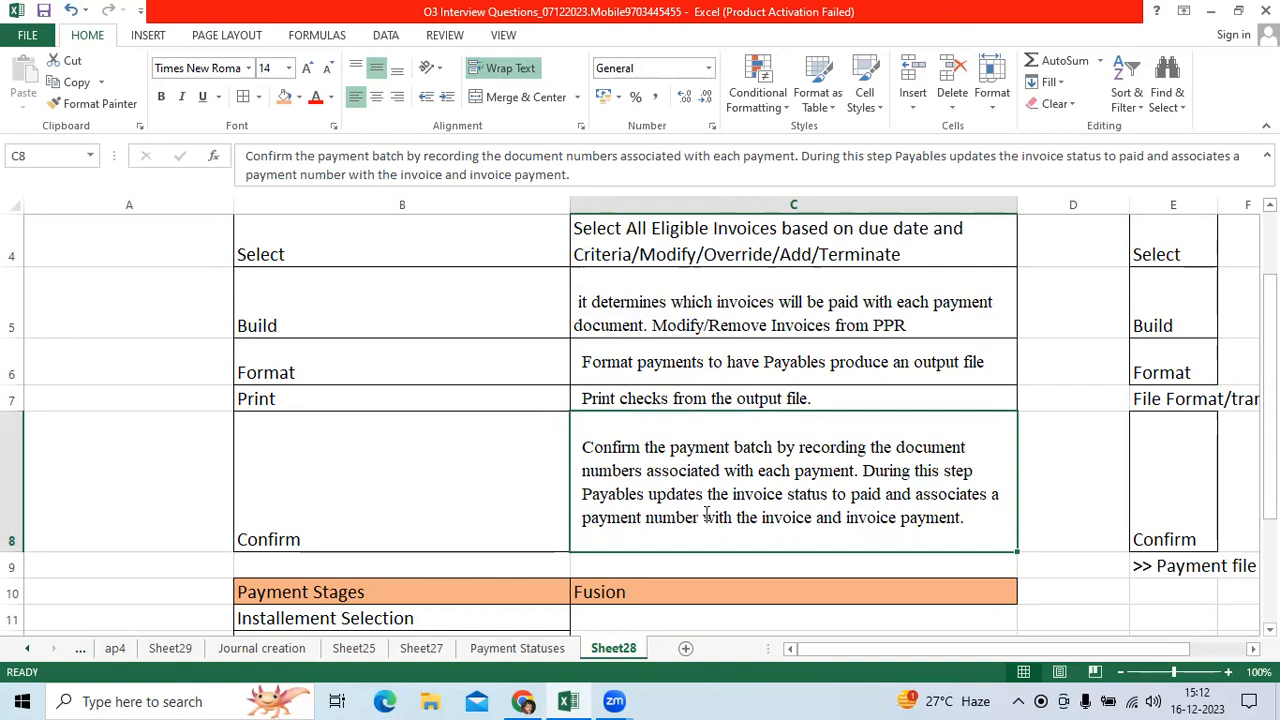
scroll(down, 3)
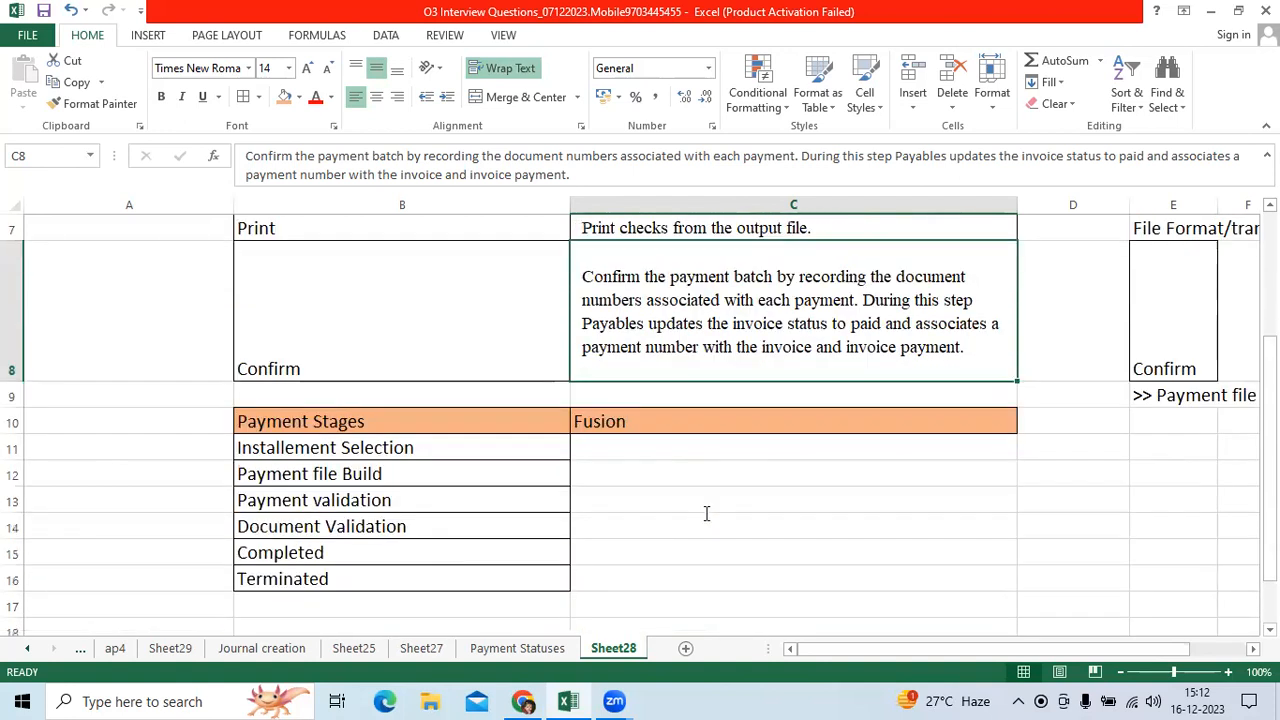
scroll(down, 3)
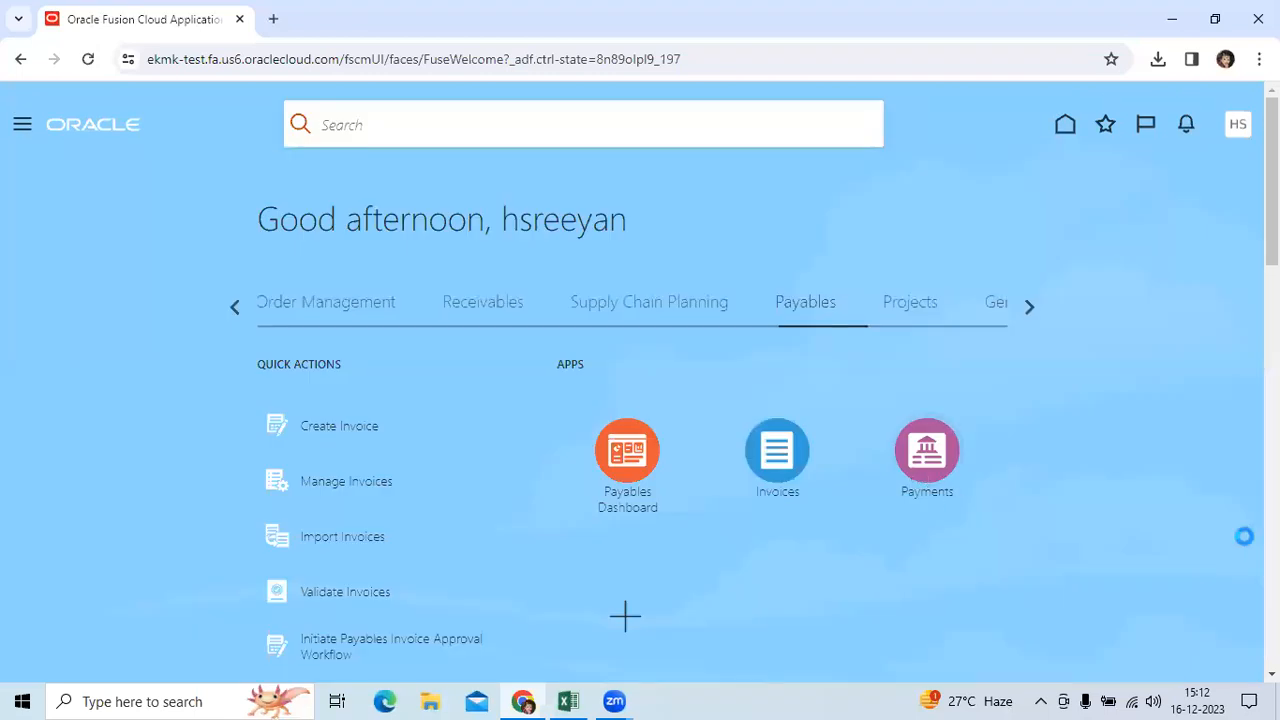
Open the Payments work area and start a Submit Payment Process Request
click(926, 450)
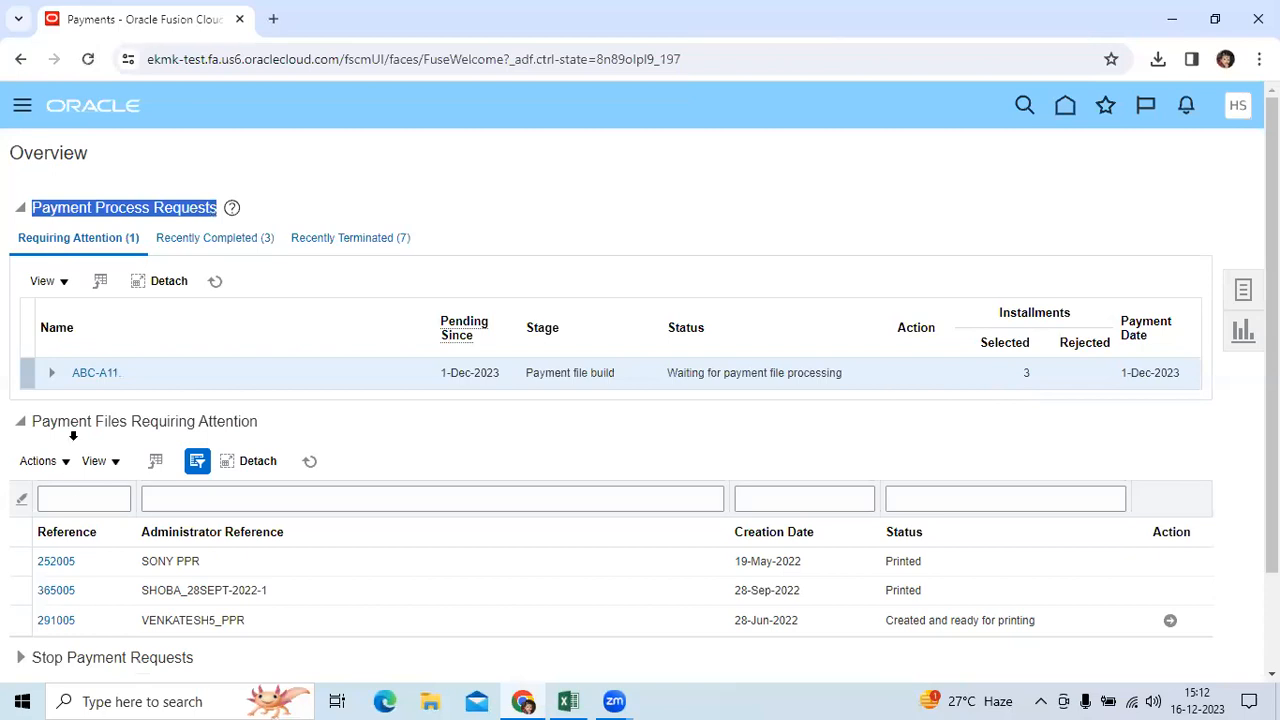
scroll(down, 3)
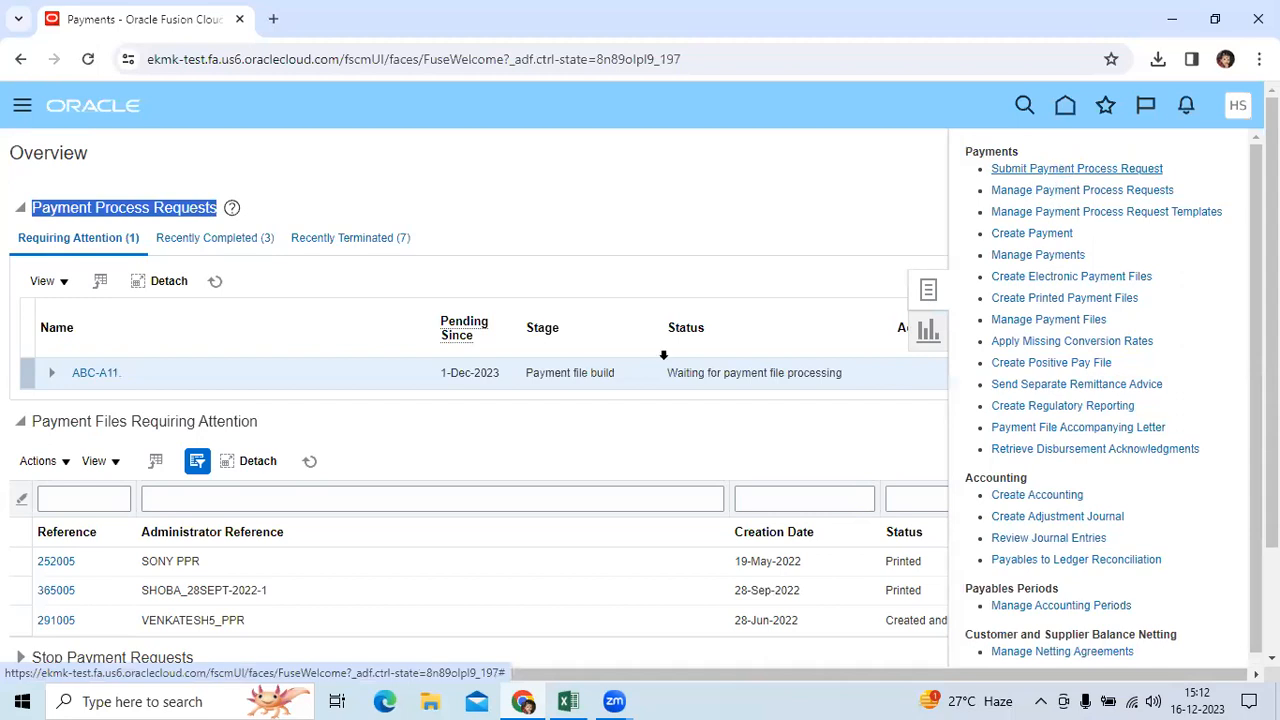
click(1077, 168)
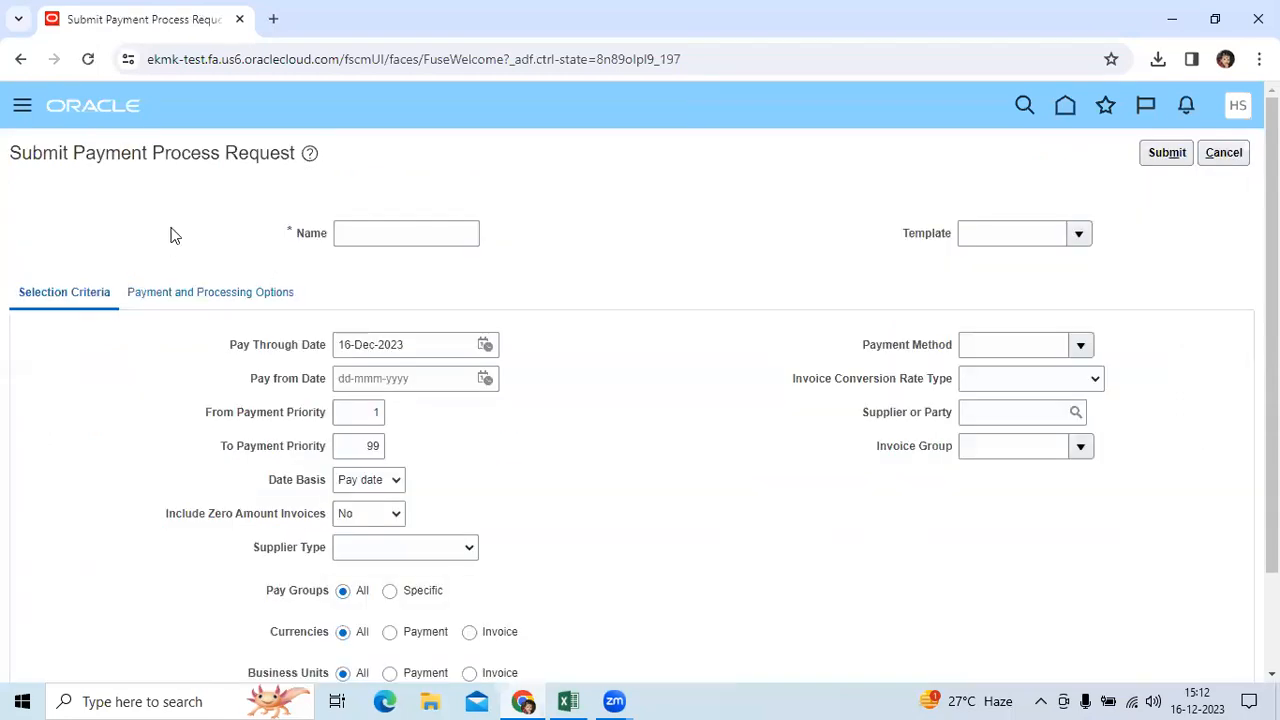
Discard the unsaved request, open Manage Payment Process Requests, then return to Excel
scroll(down, 3)
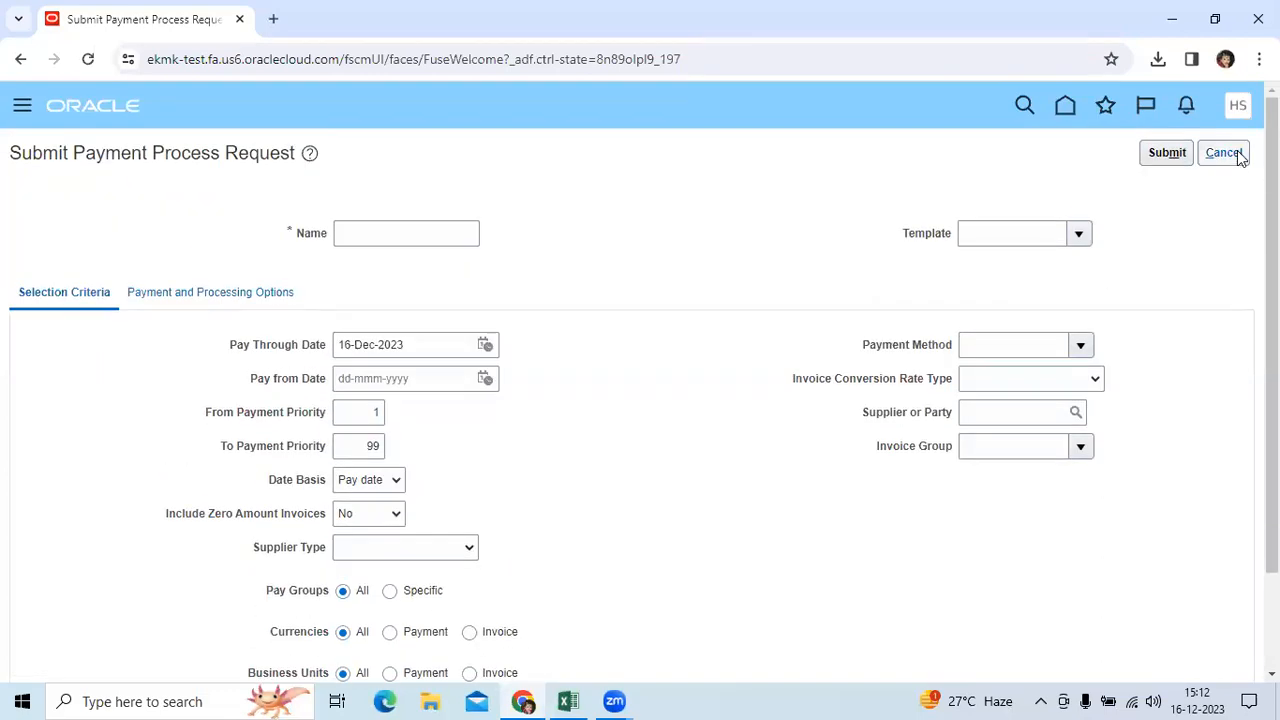
click(1224, 152)
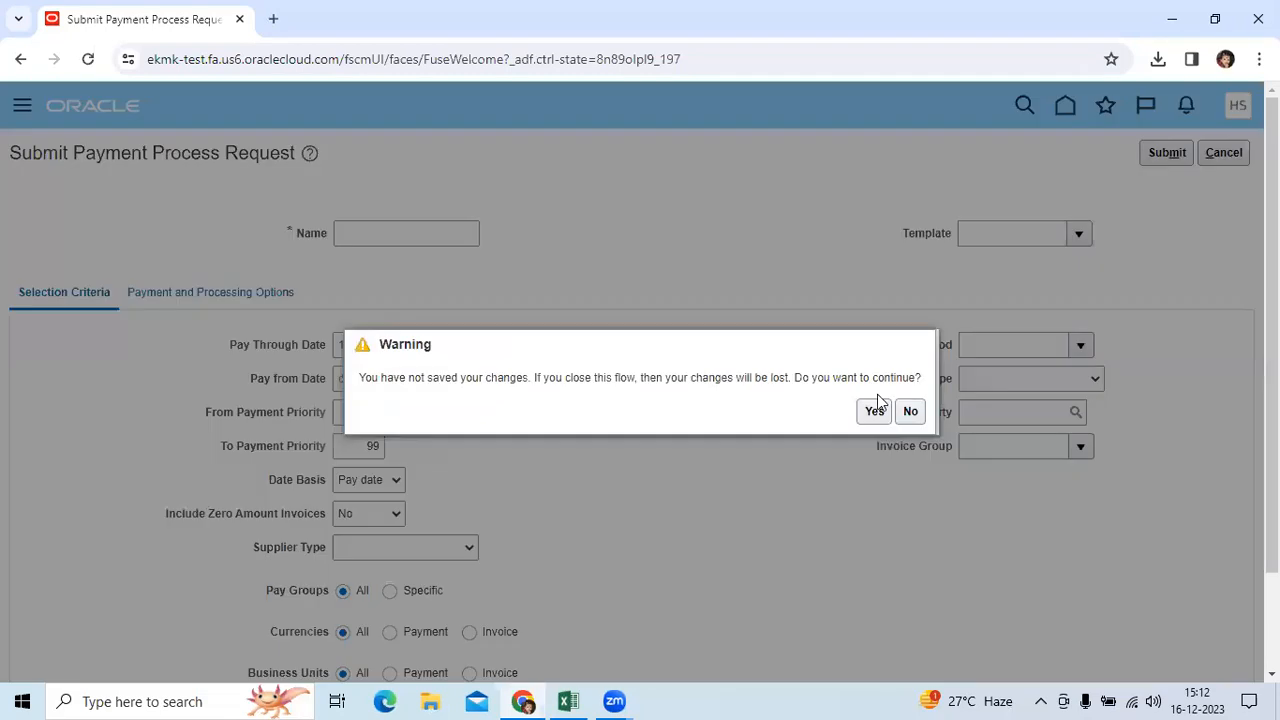
click(873, 411)
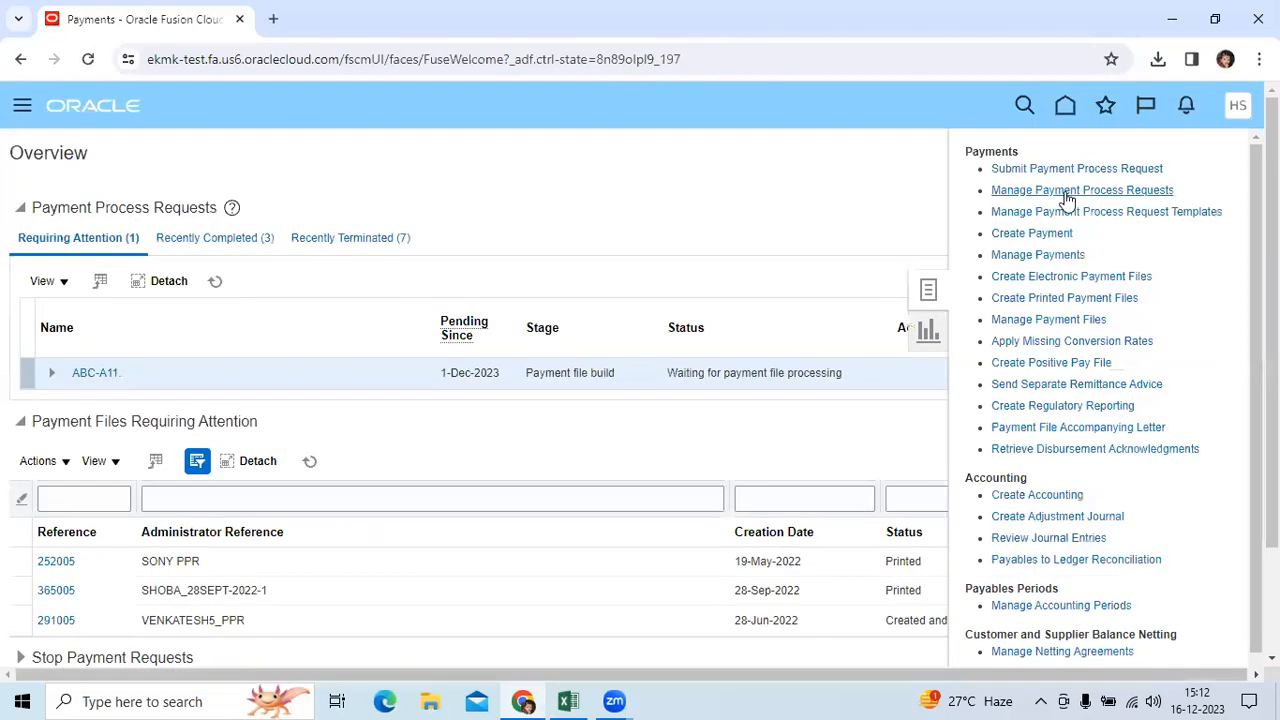
click(1081, 190)
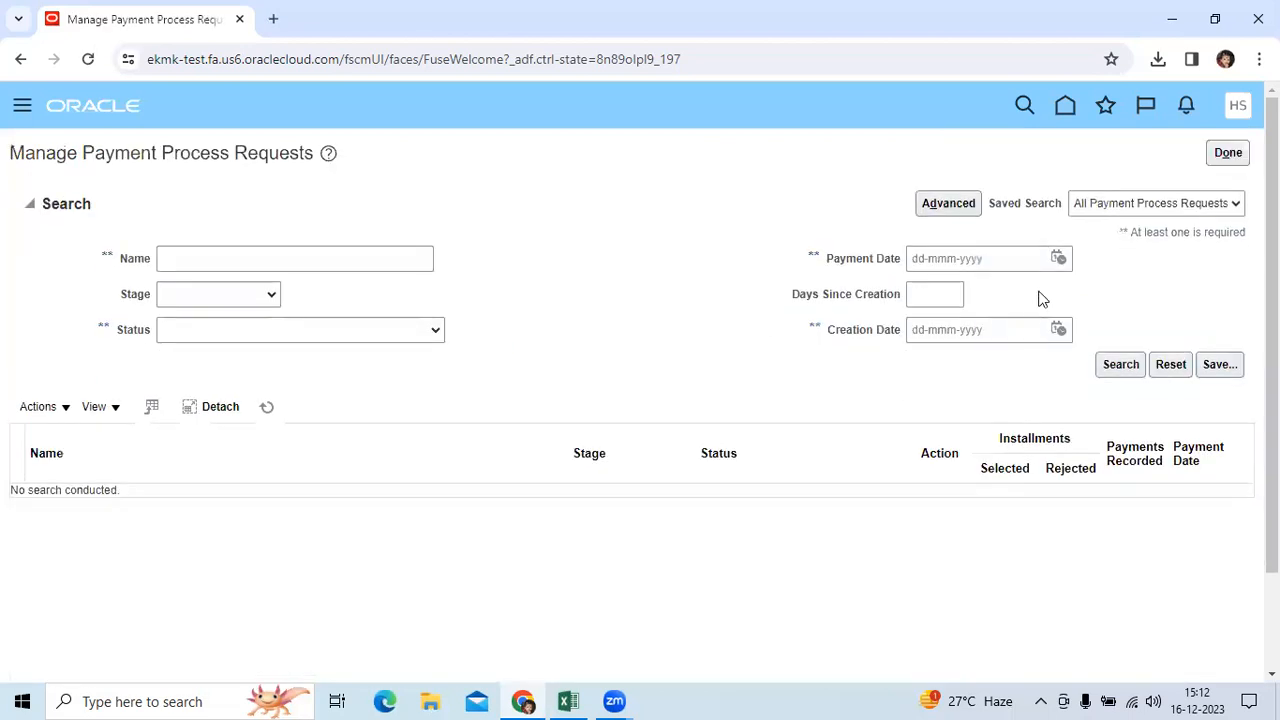
mouse_move(785, 336)
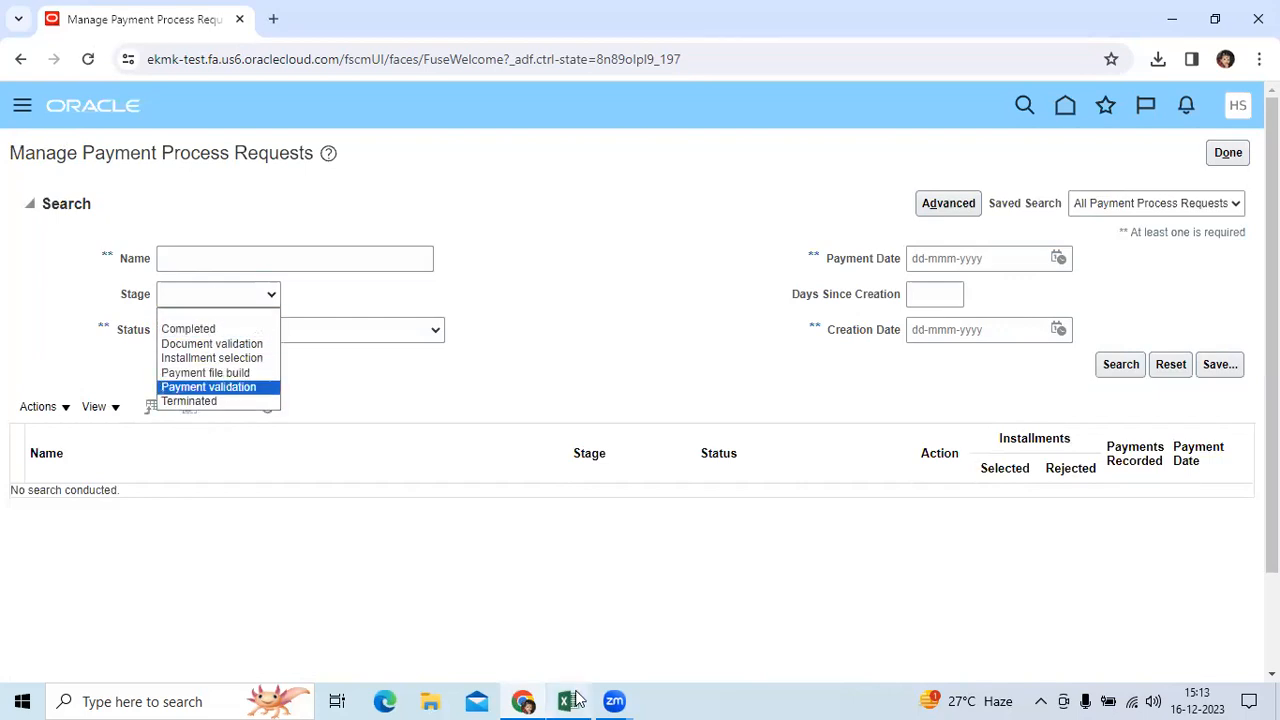
click(567, 701)
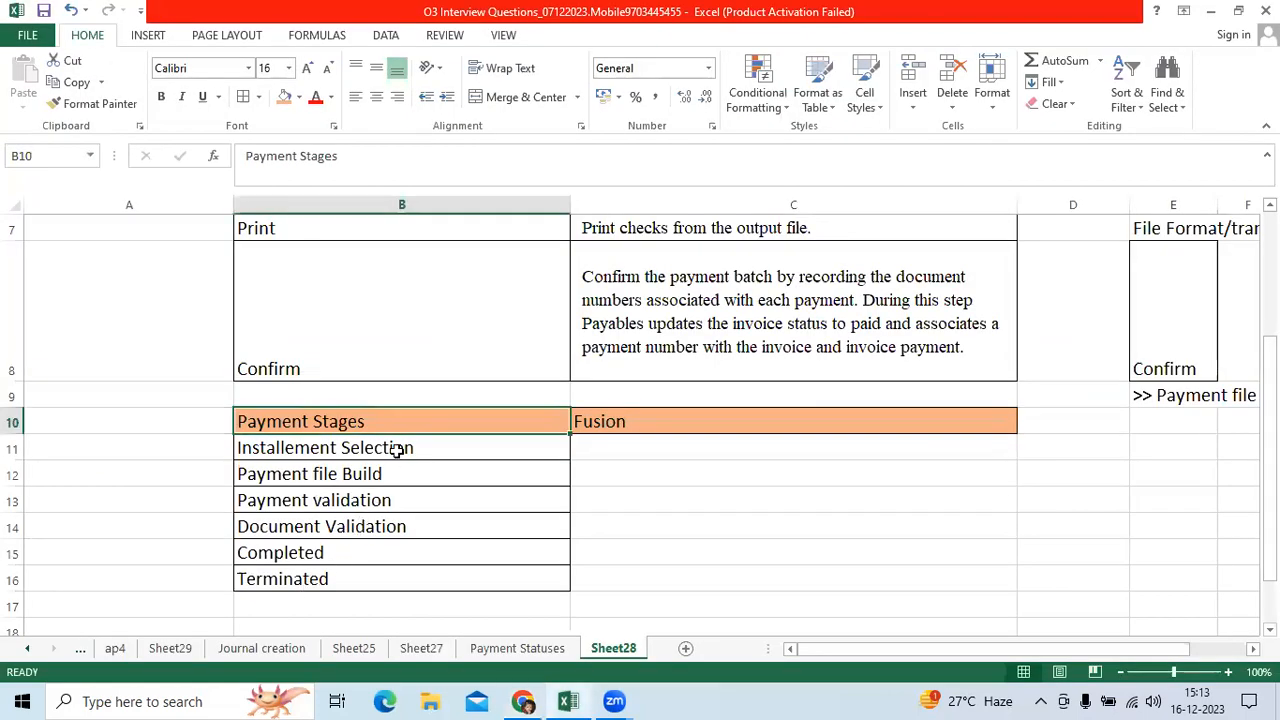
click(309, 473)
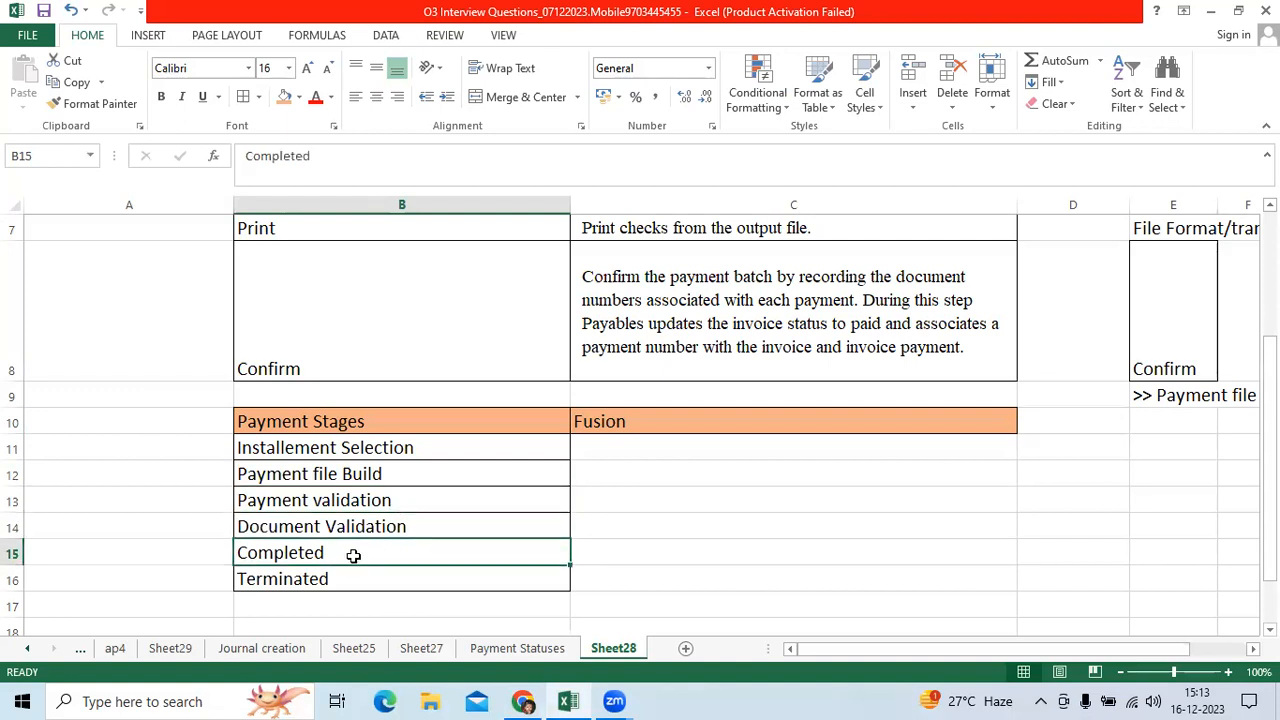
click(351, 578)
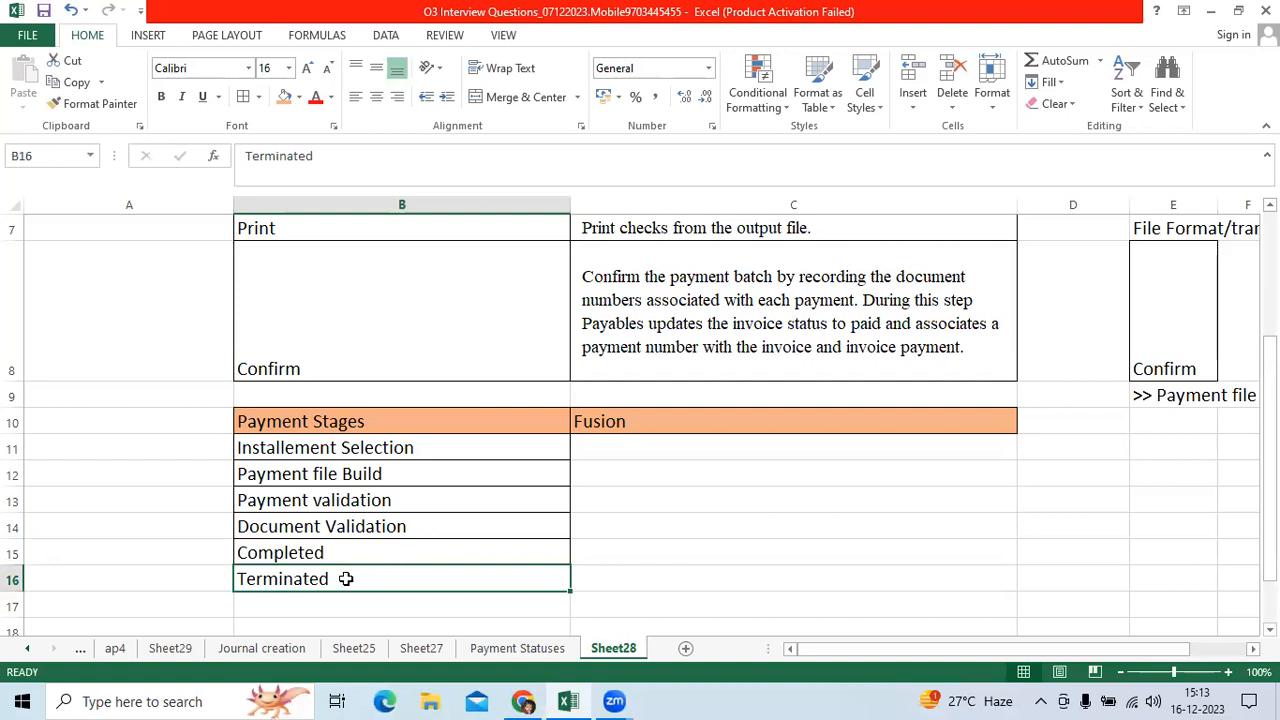
mouse_move(365, 576)
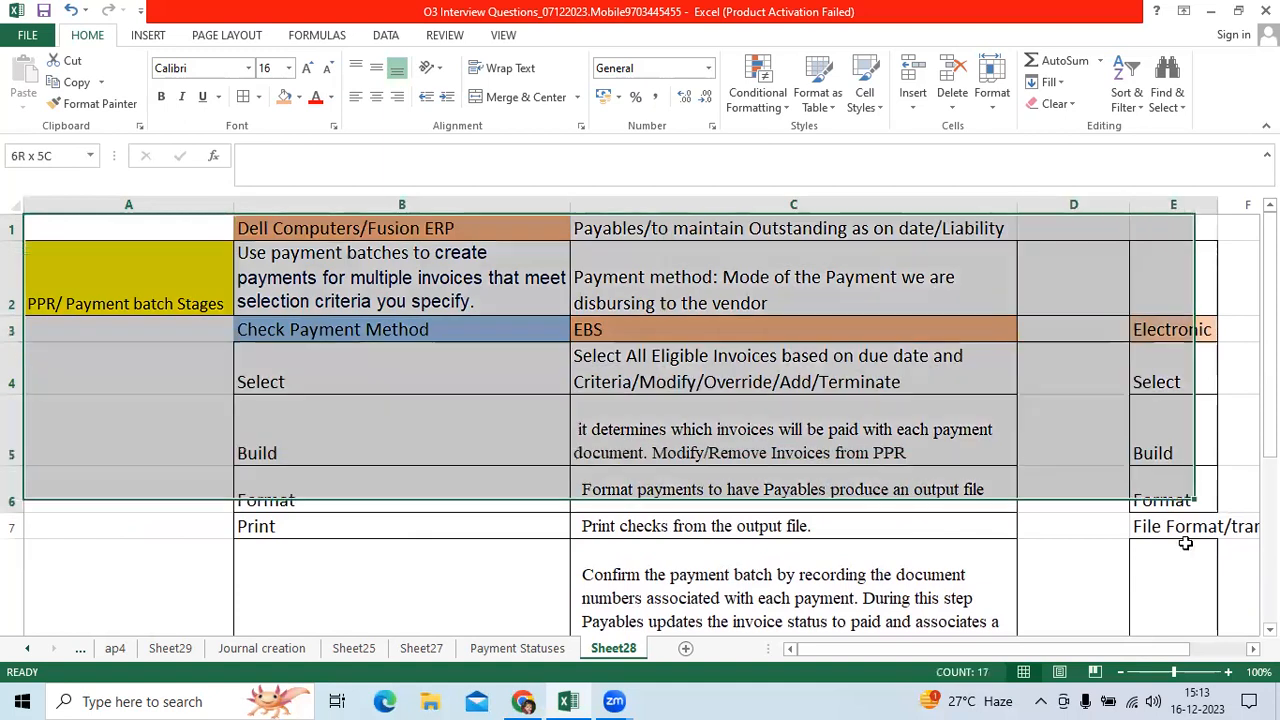
scroll(down, 3)
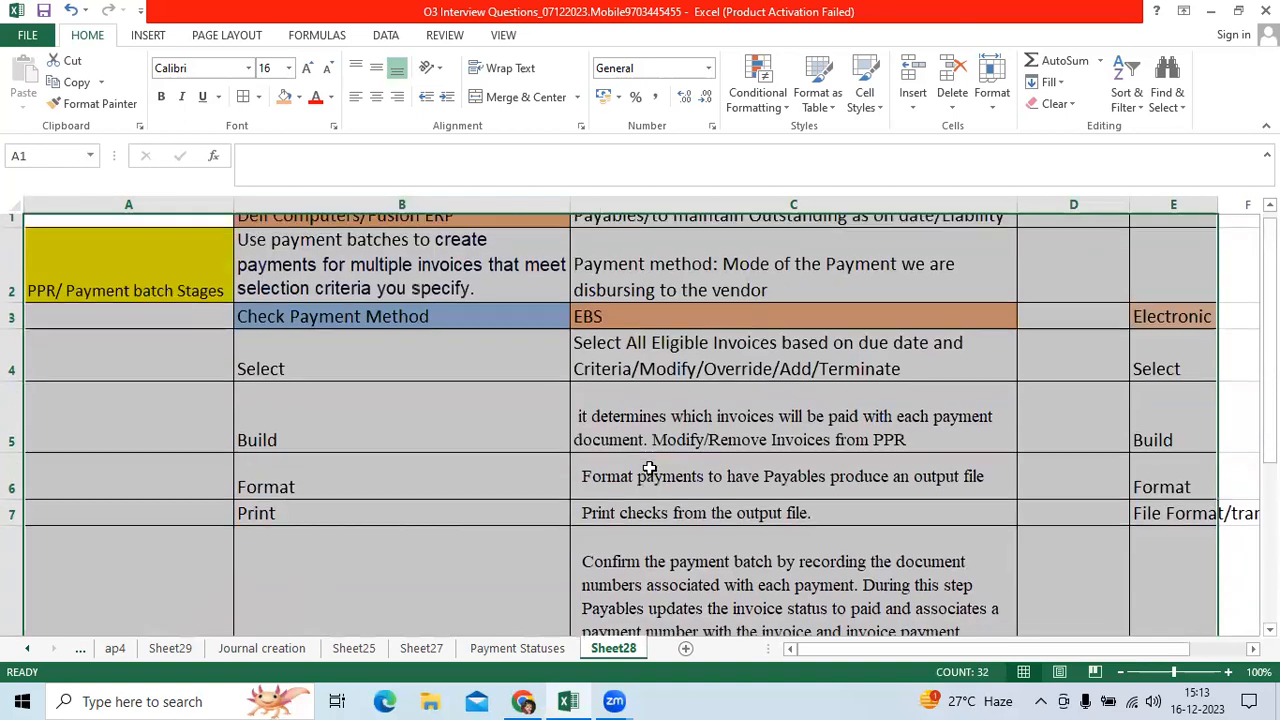
click(793, 440)
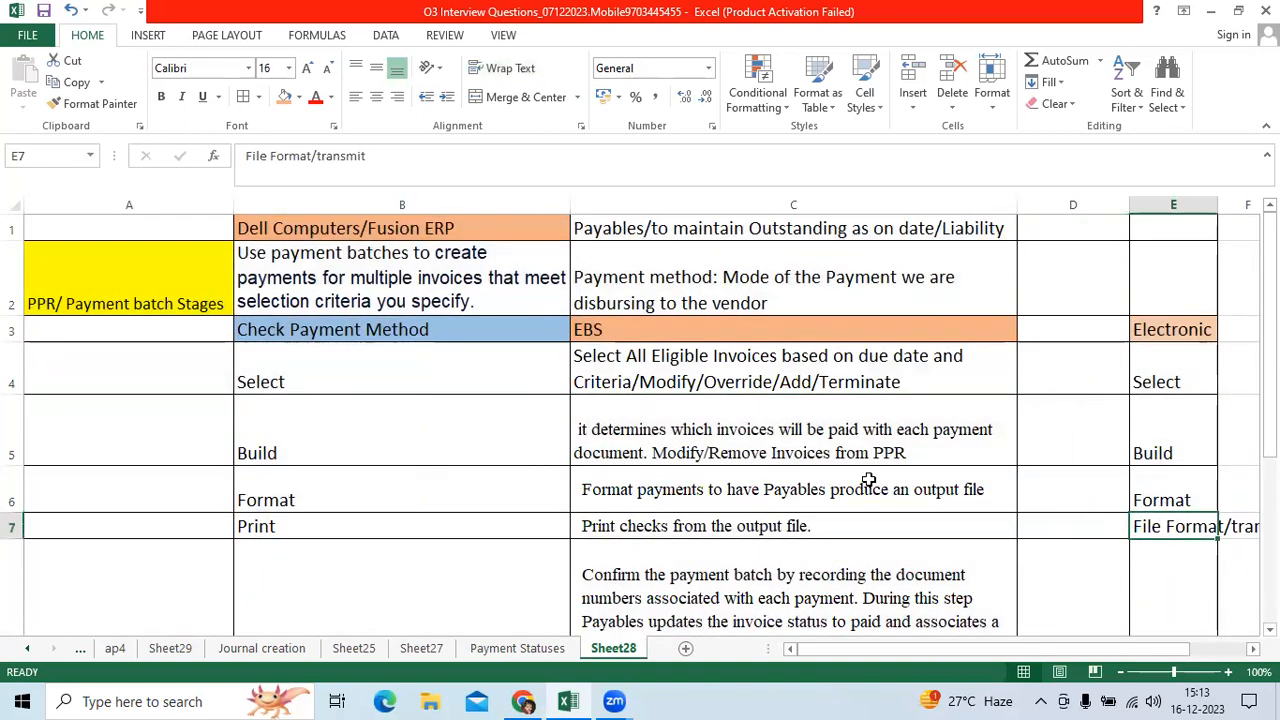
Type 'Create Accounting Program' in C18 below the Payment Stages list
scroll(down, 3)
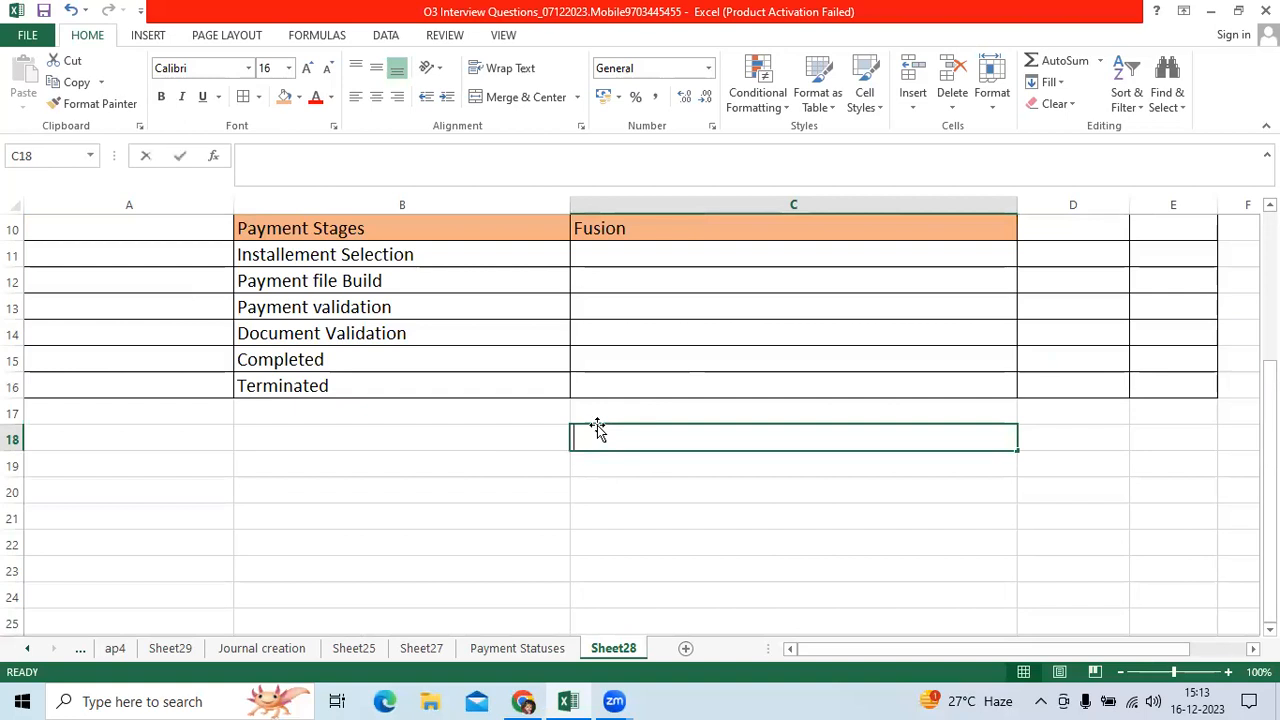
text(Create Accounting Program)
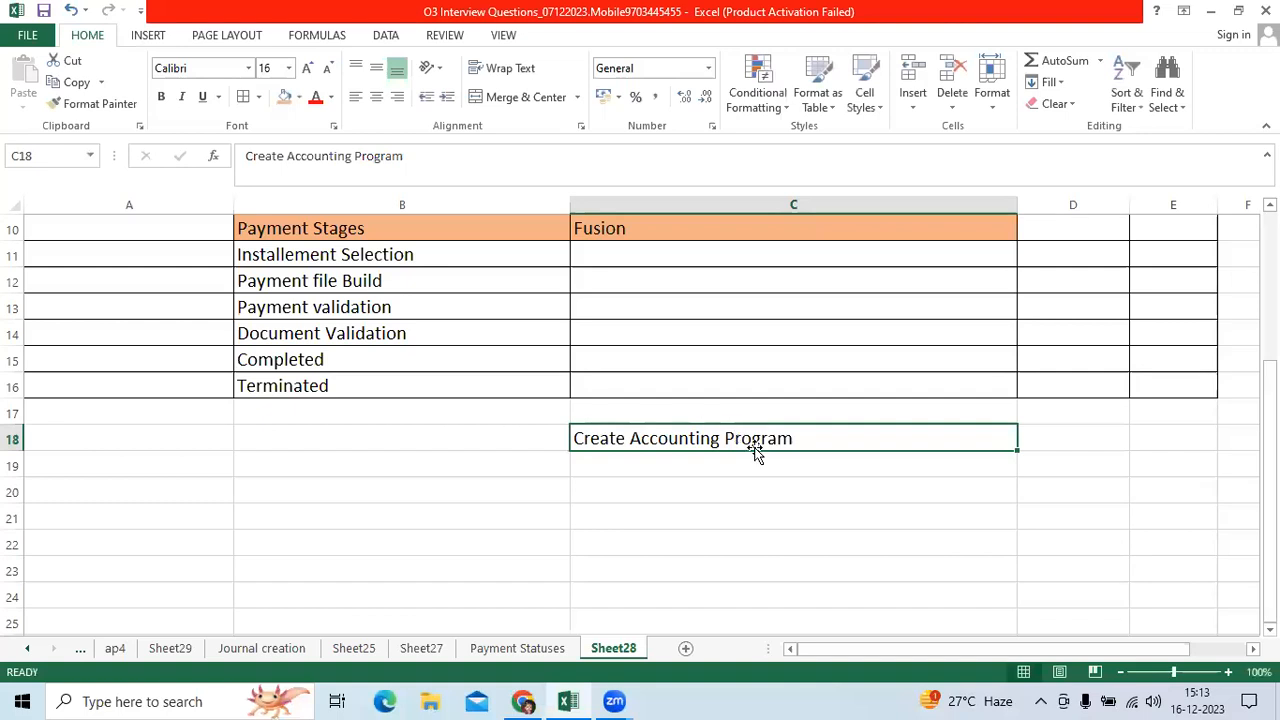
mouse_move(772, 486)
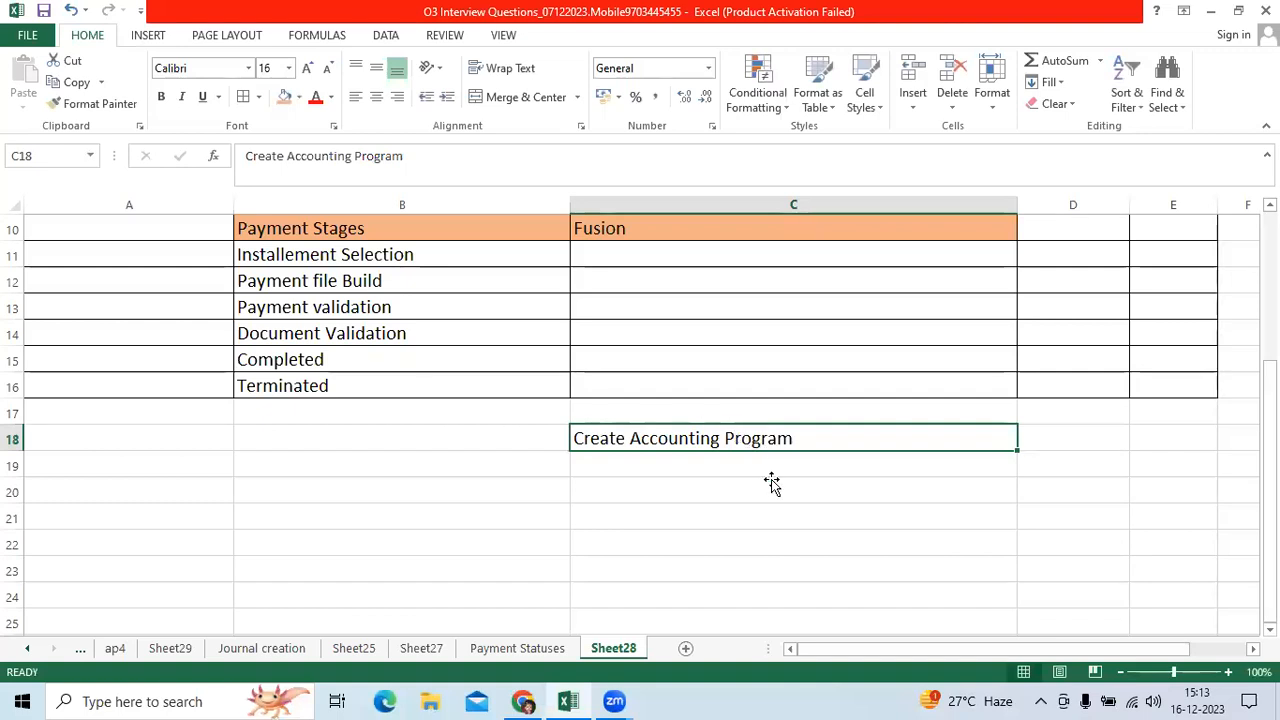